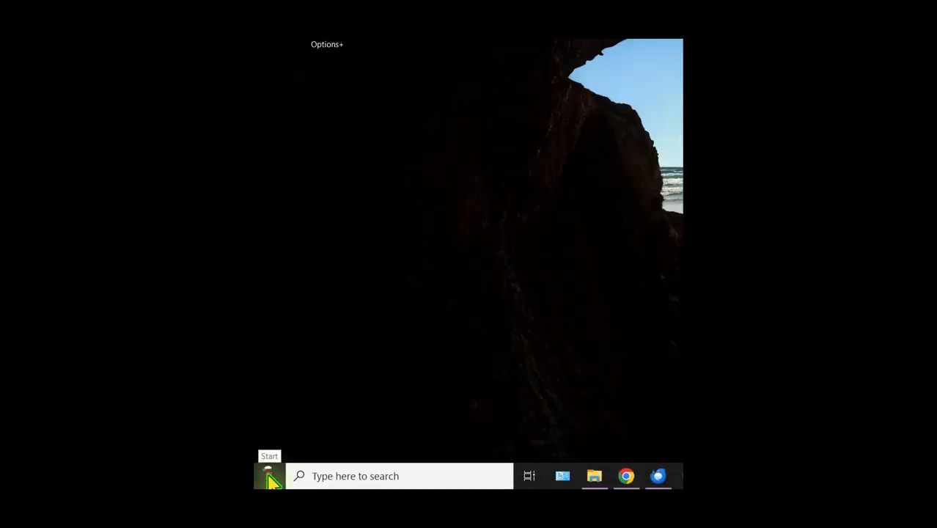
Step: Expand the Autodesk Inventor 2025 folder in the Start menu's app list
left_click(269, 476)
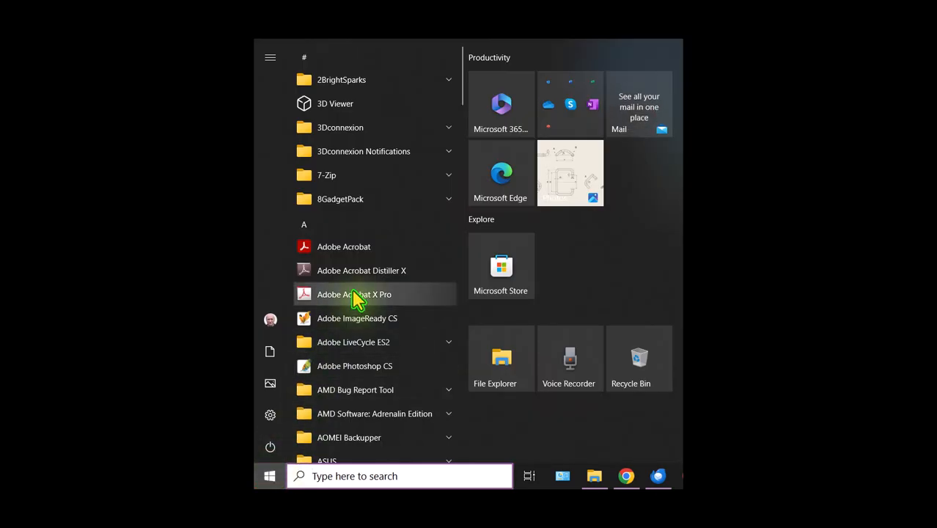
scroll("down", 3)
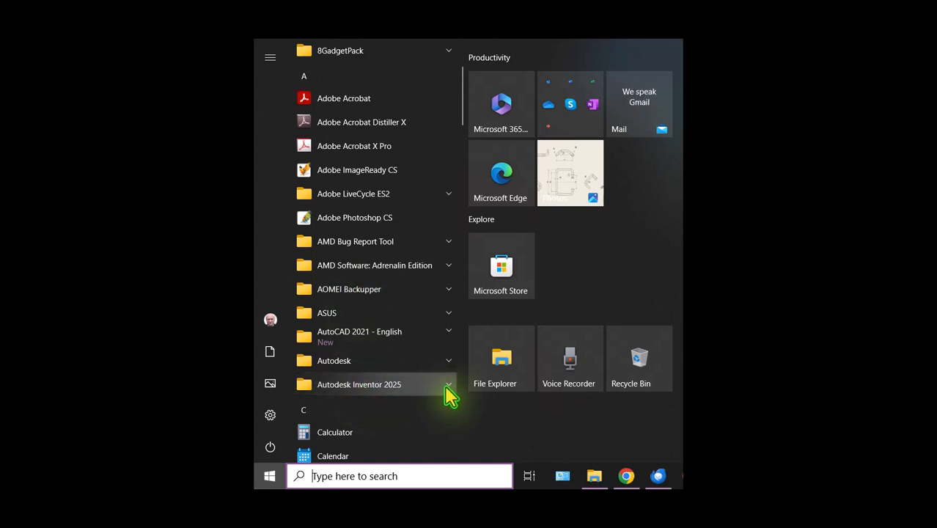
left_click(448, 384)
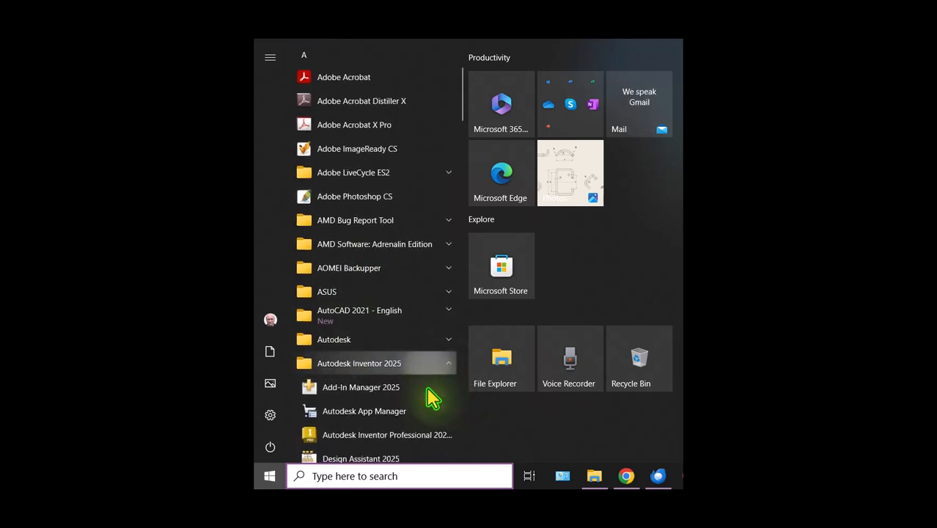
scroll("down", 3)
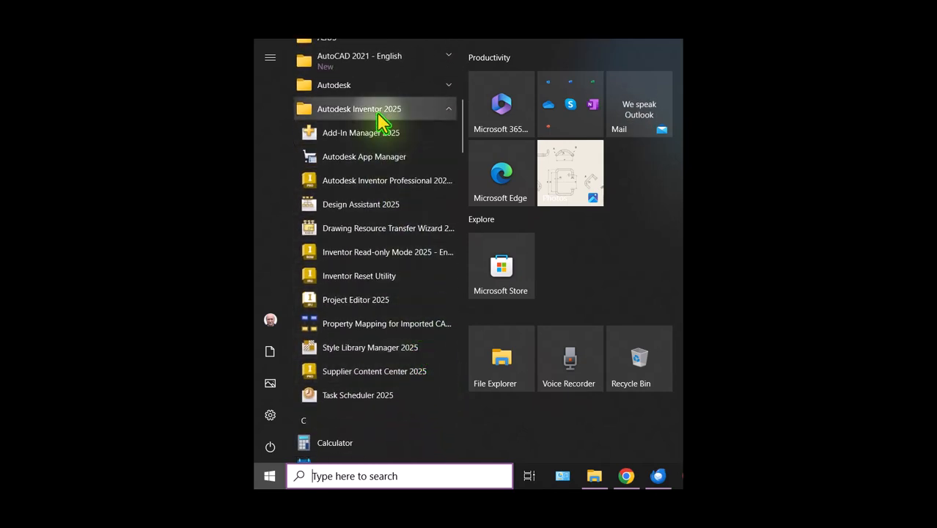
mouse_move(360, 276)
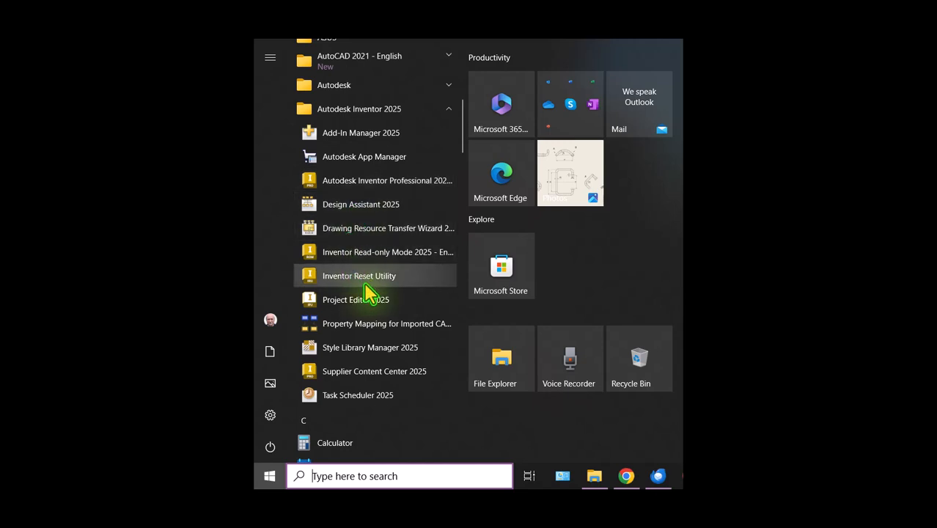
mouse_move(372, 294)
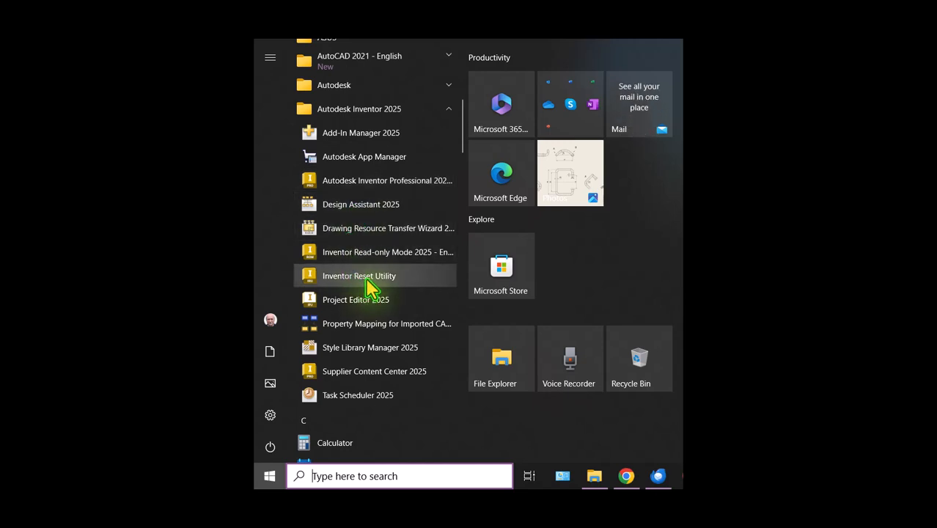
Step: Reset Inventor 2025 to defaults with the Inventor Reset Utility and confirm
left_click(359, 276)
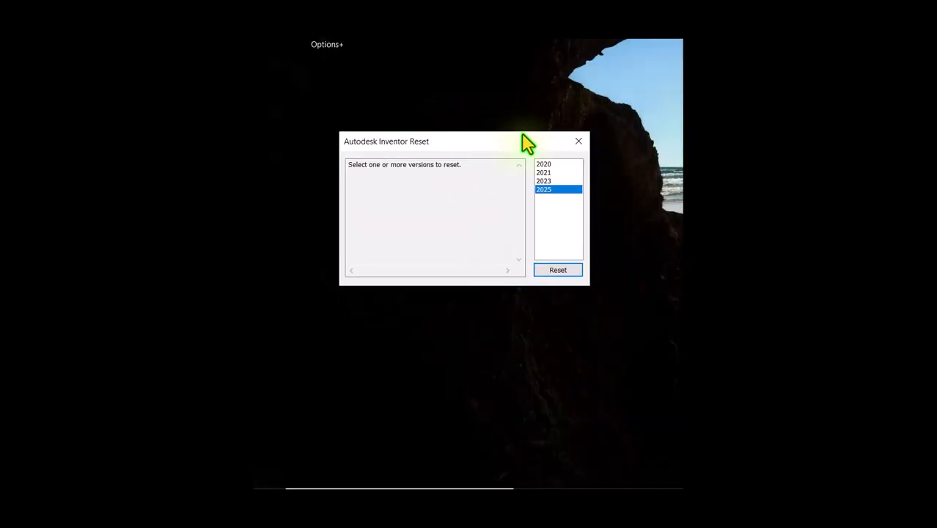
mouse_move(440, 99)
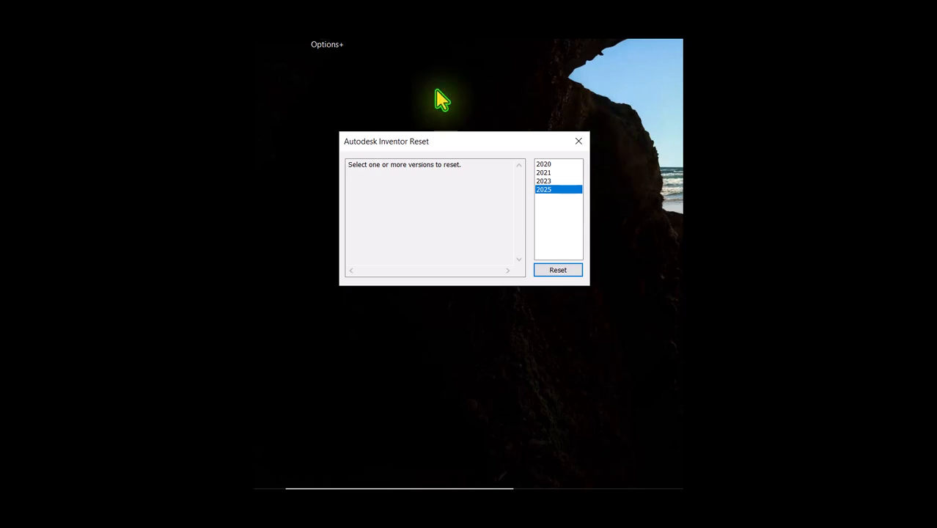
mouse_move(559, 208)
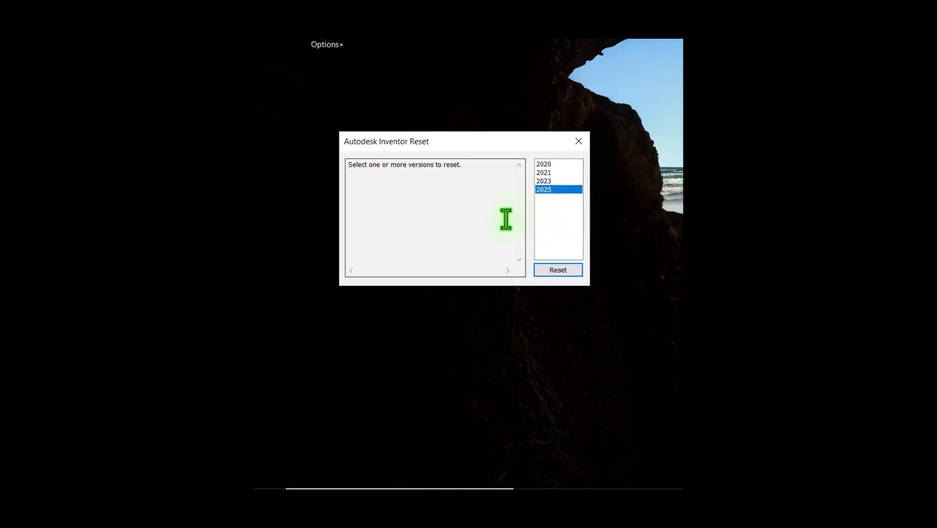
mouse_move(563, 182)
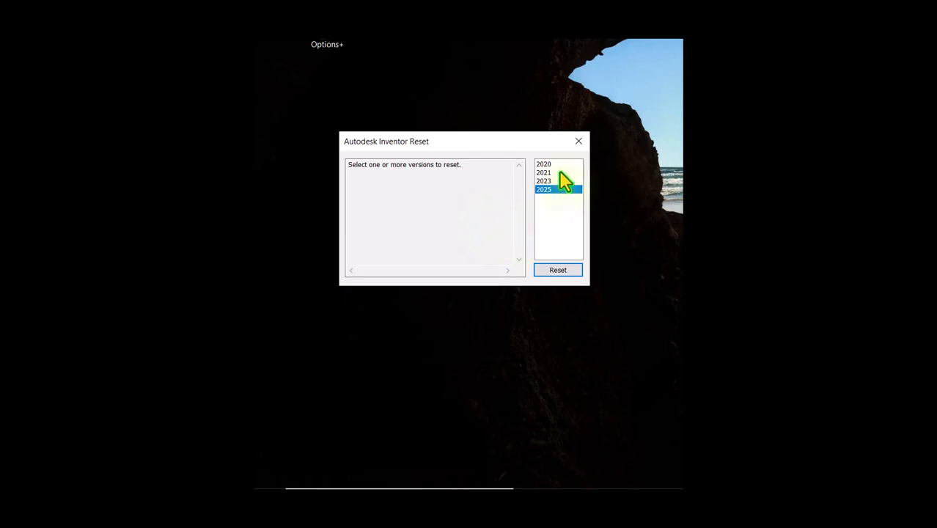
mouse_move(541, 227)
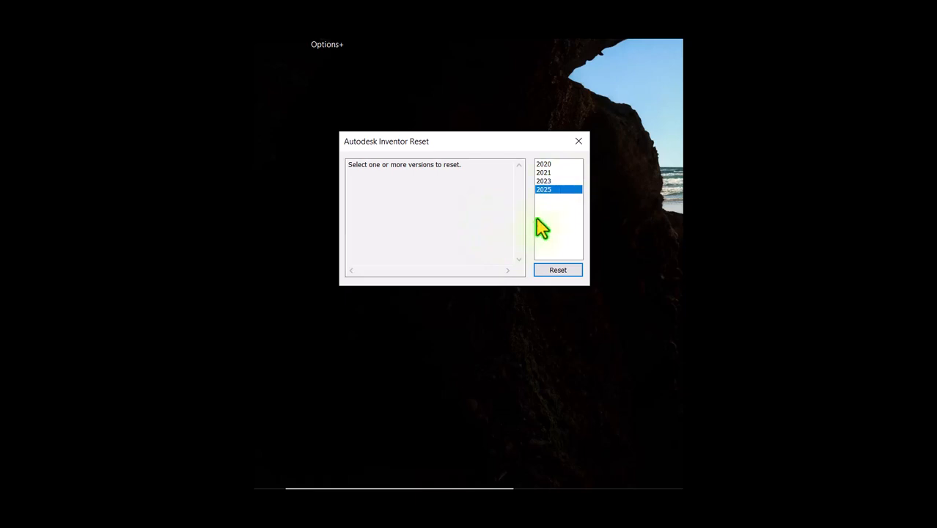
mouse_move(561, 228)
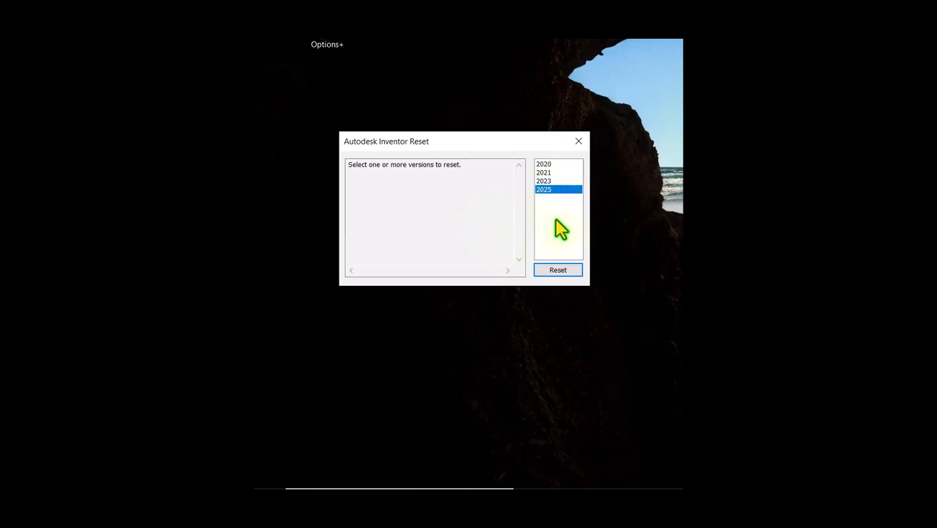
mouse_move(480, 223)
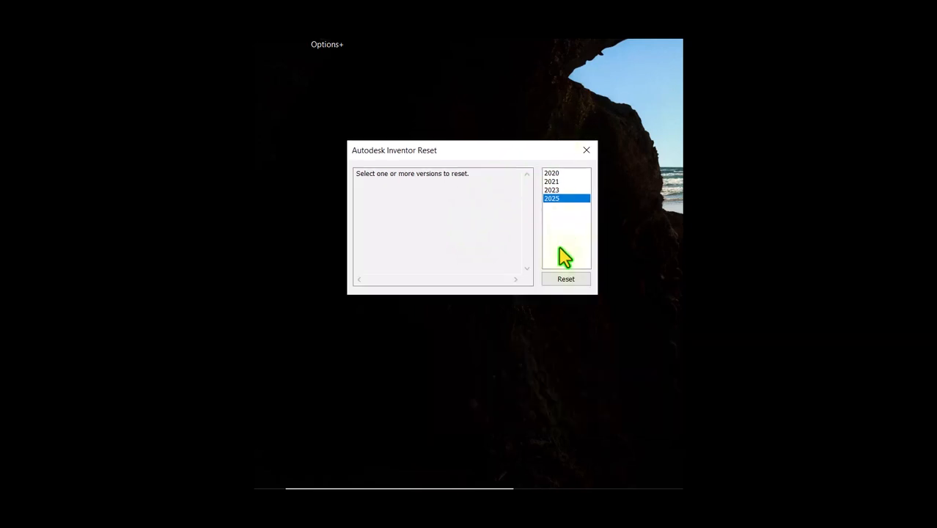
left_click(565, 279)
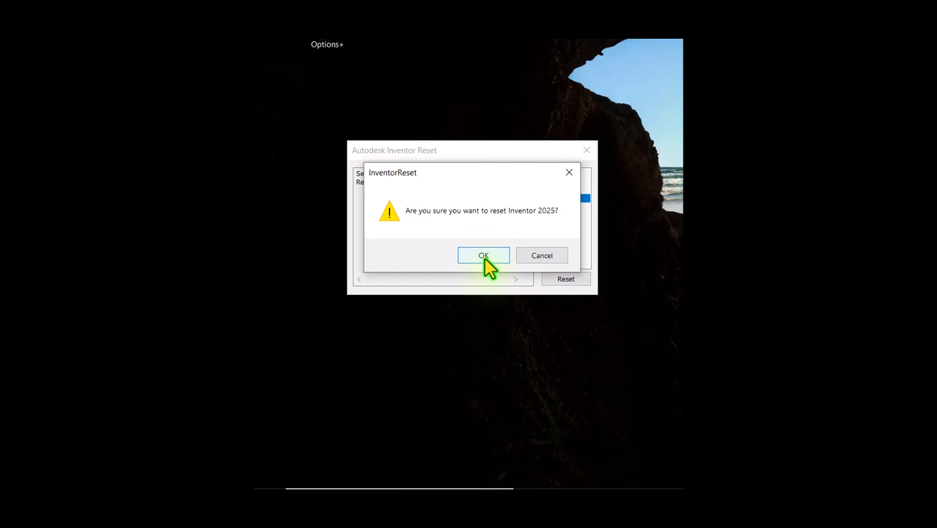
left_click(483, 255)
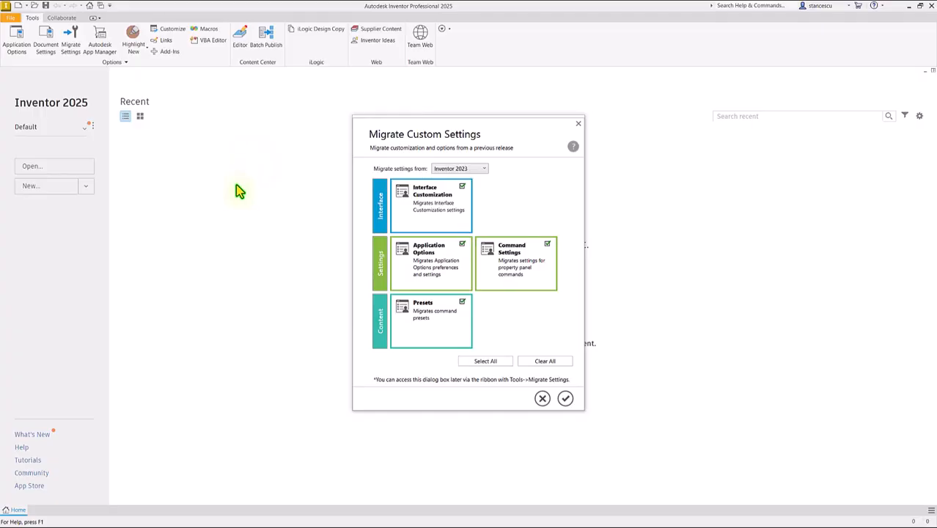
mouse_move(307, 327)
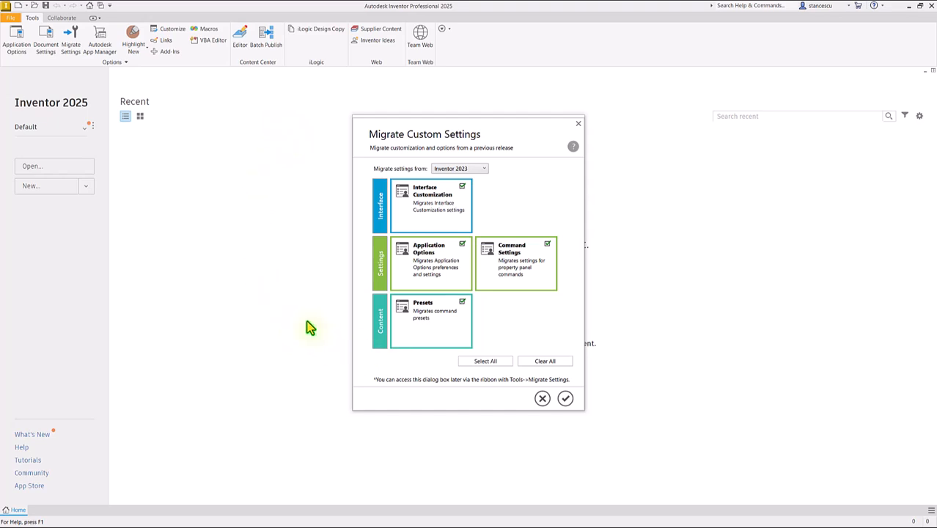
mouse_move(86, 301)
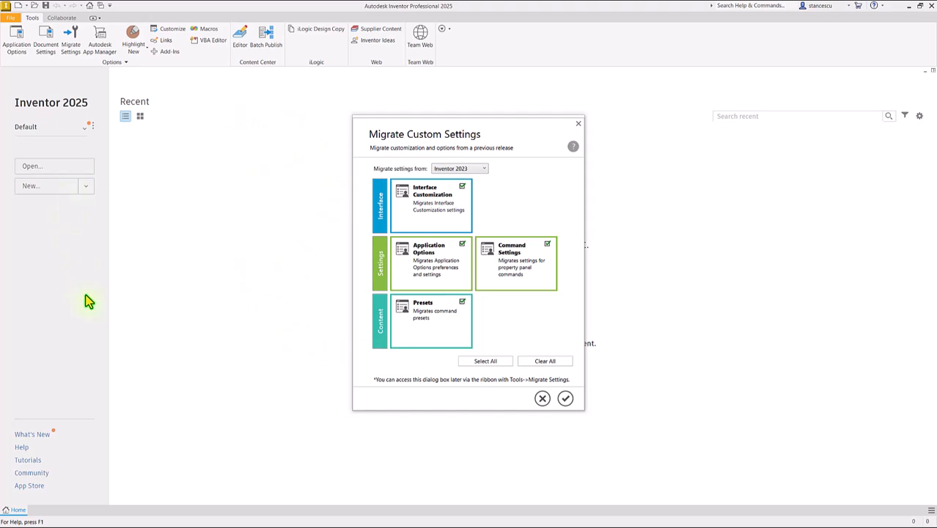
mouse_move(566, 57)
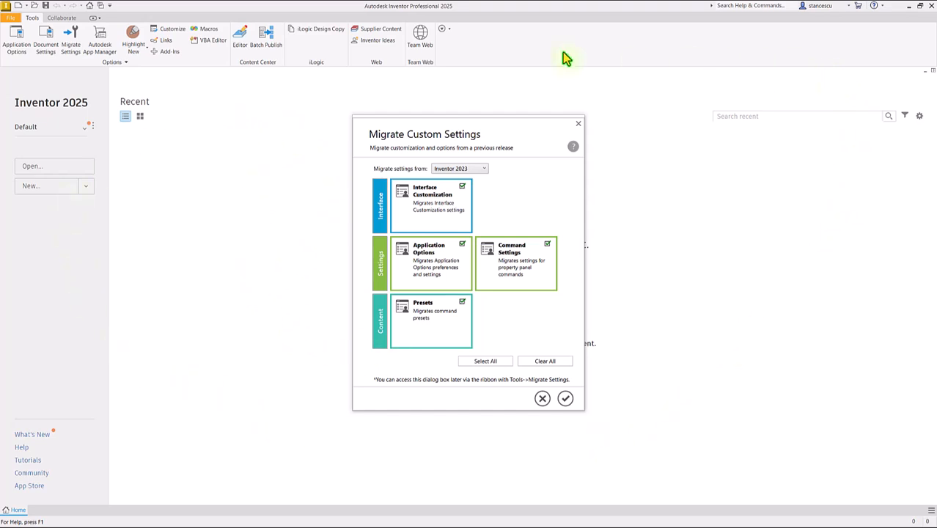
mouse_move(478, 346)
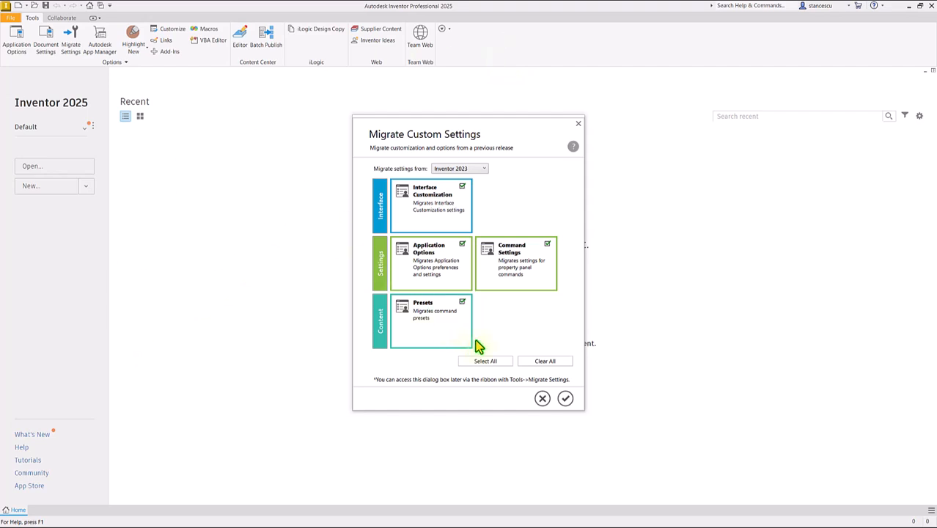
mouse_move(392, 139)
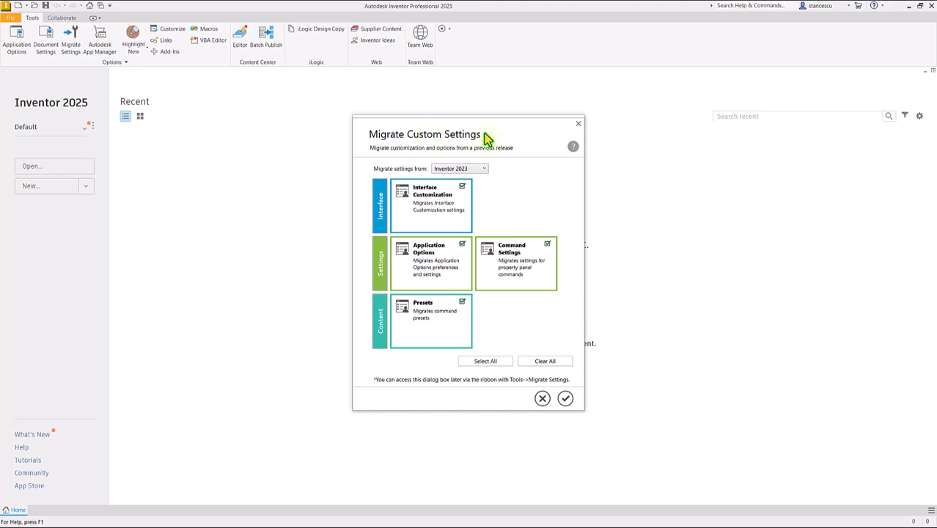
Step: Dismiss the settings migration dialog and bring up the File menu
left_click(578, 122)
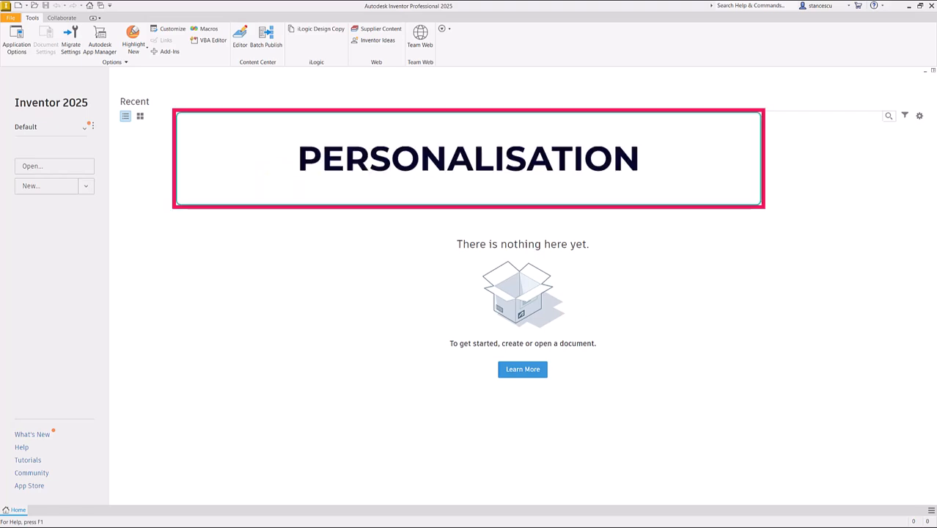
mouse_move(315, 297)
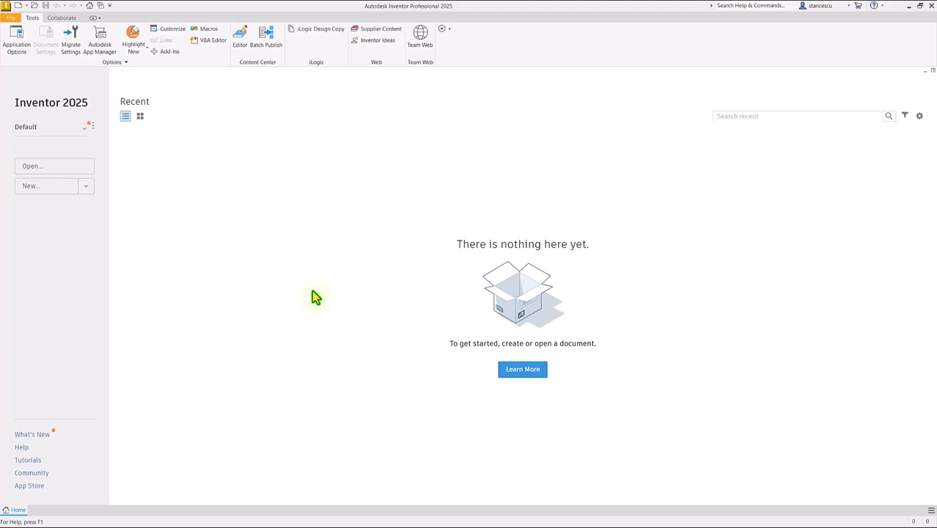
mouse_move(322, 208)
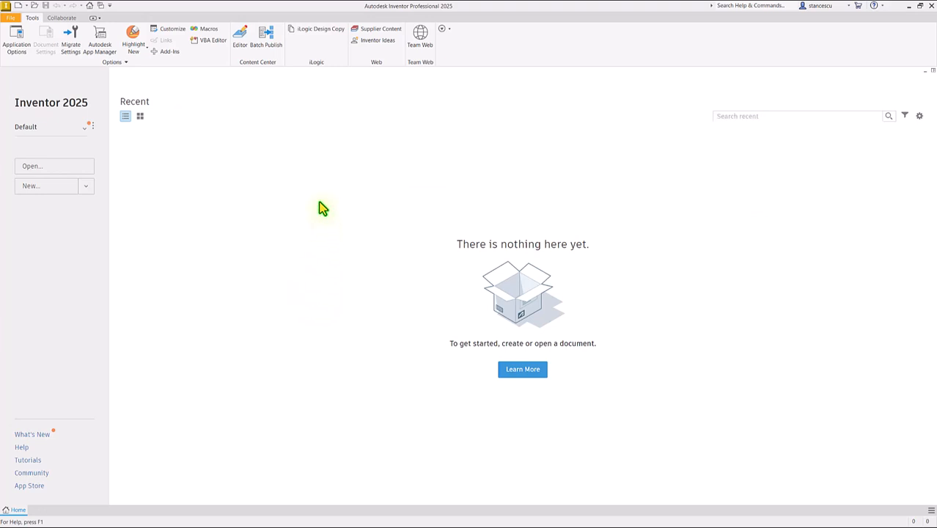
mouse_move(265, 154)
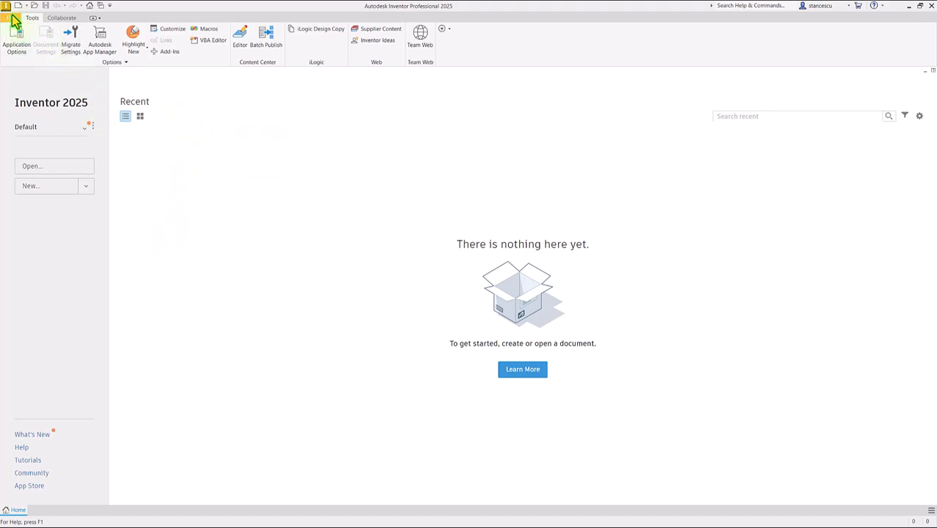
left_click(11, 9)
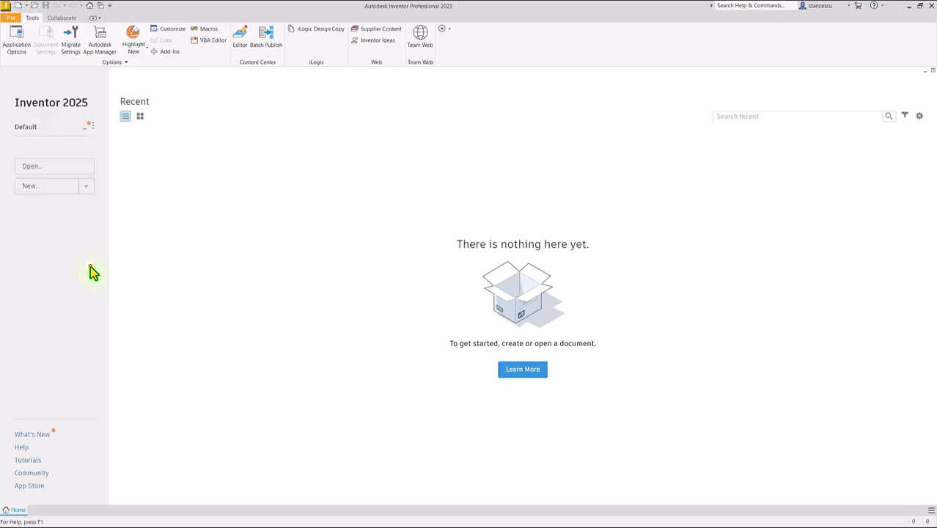
Step: Set the UI Theme to Dark in Application Options' Colors page and apply it
left_click(16, 42)
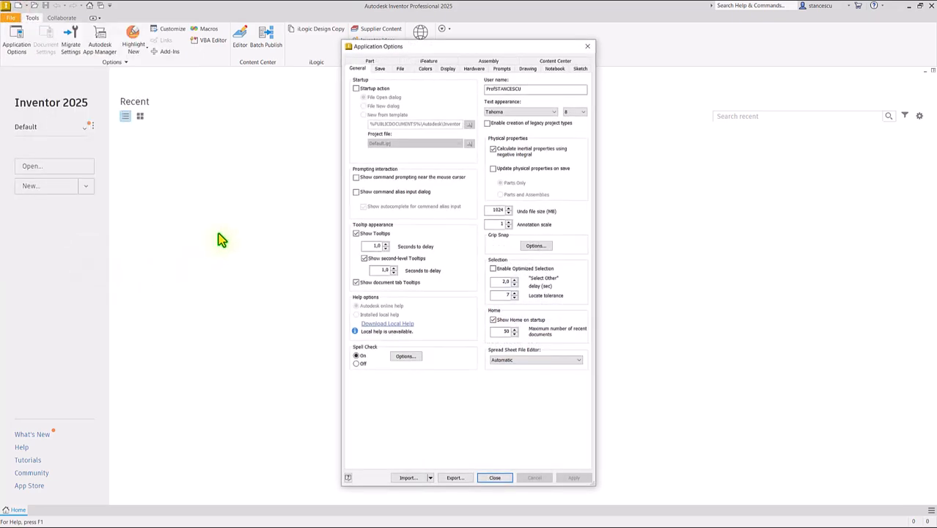
left_click(425, 69)
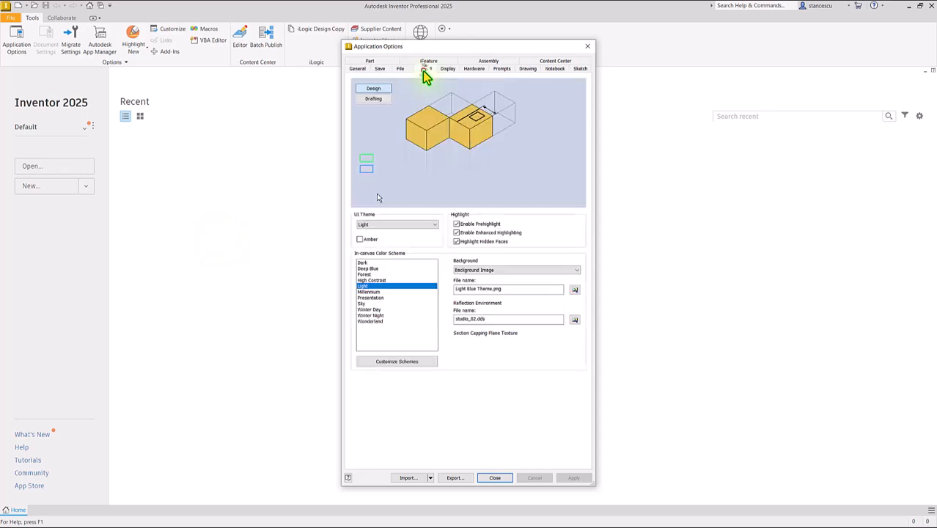
left_click(424, 68)
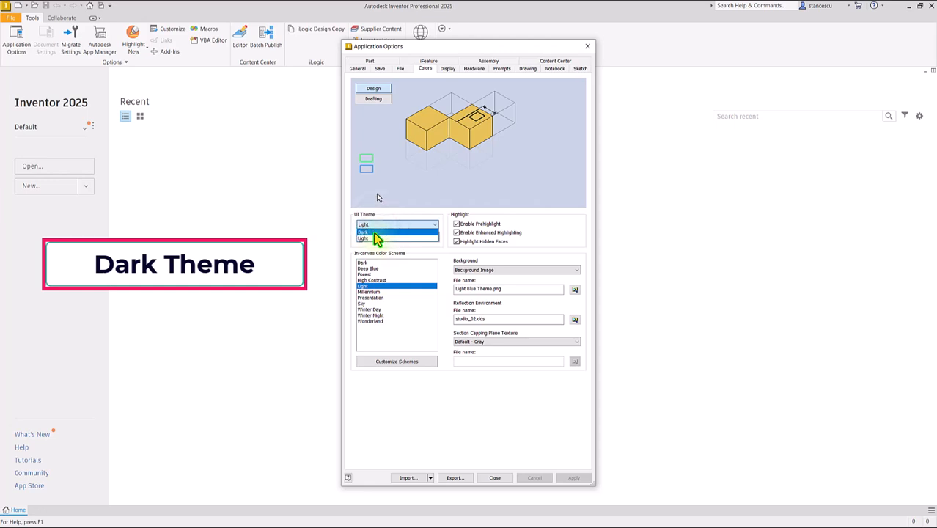
left_click(363, 231)
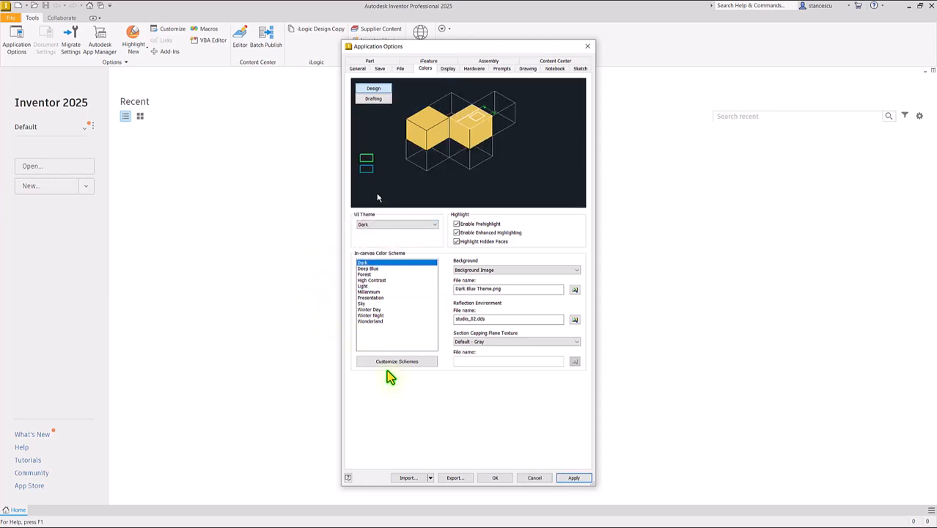
left_click(574, 477)
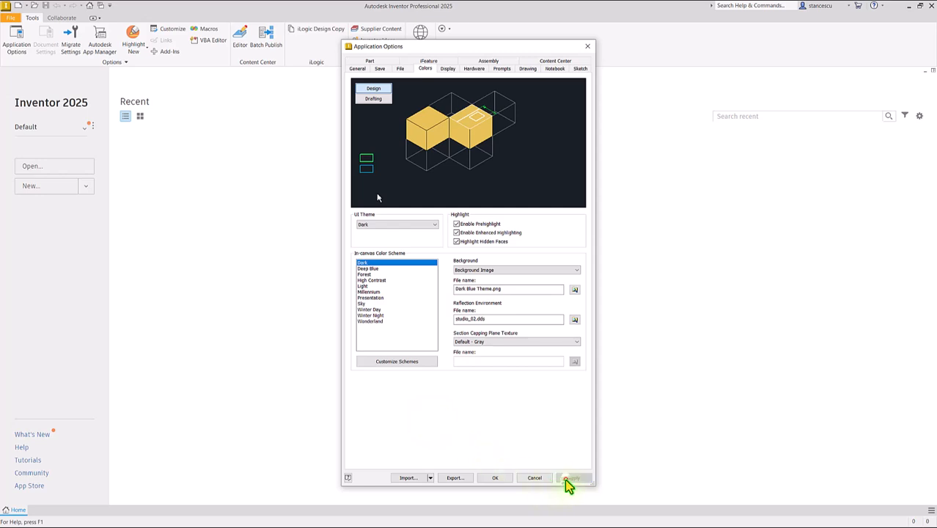
left_click(573, 478)
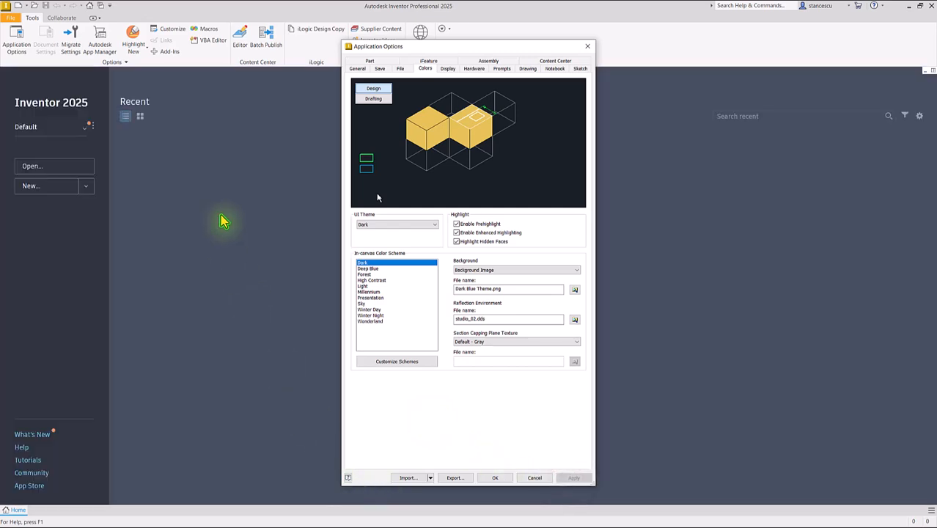
mouse_move(192, 141)
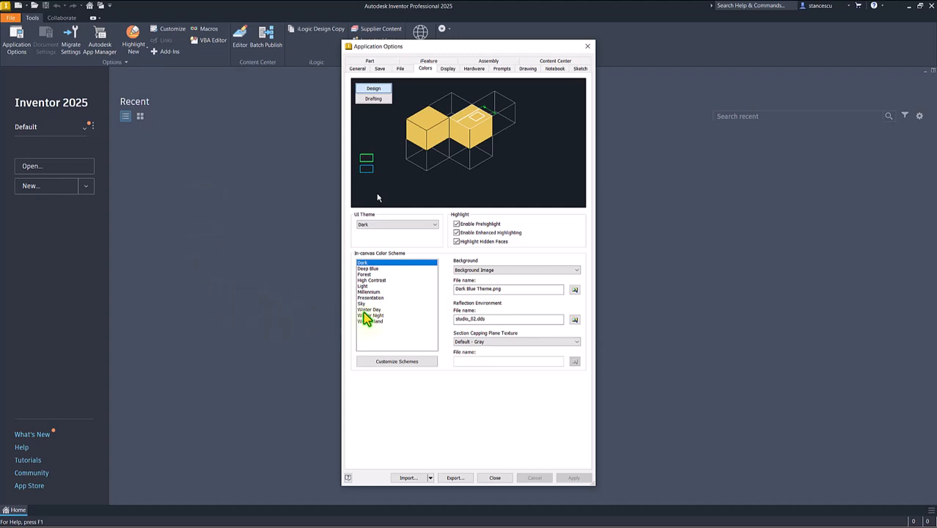
mouse_move(400, 285)
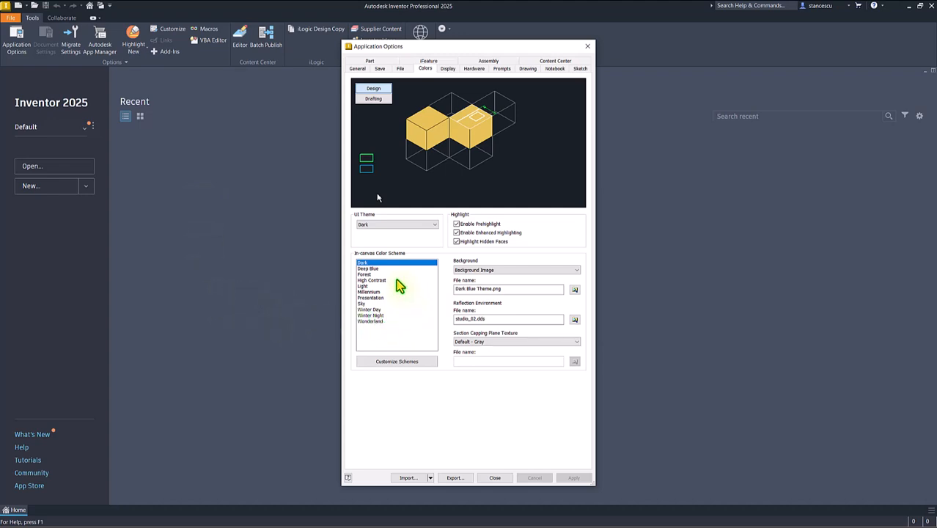
mouse_move(376, 314)
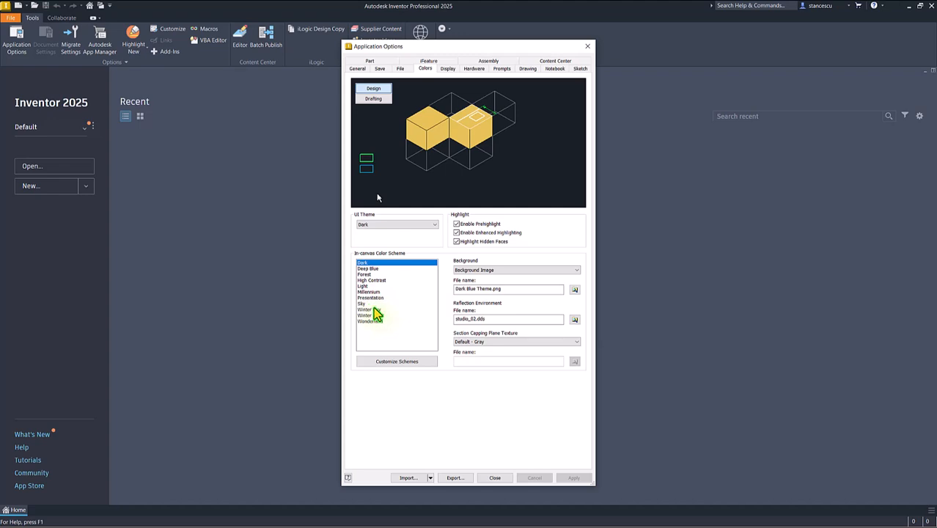
Step: Apply the Presentation colour scheme
left_click(370, 298)
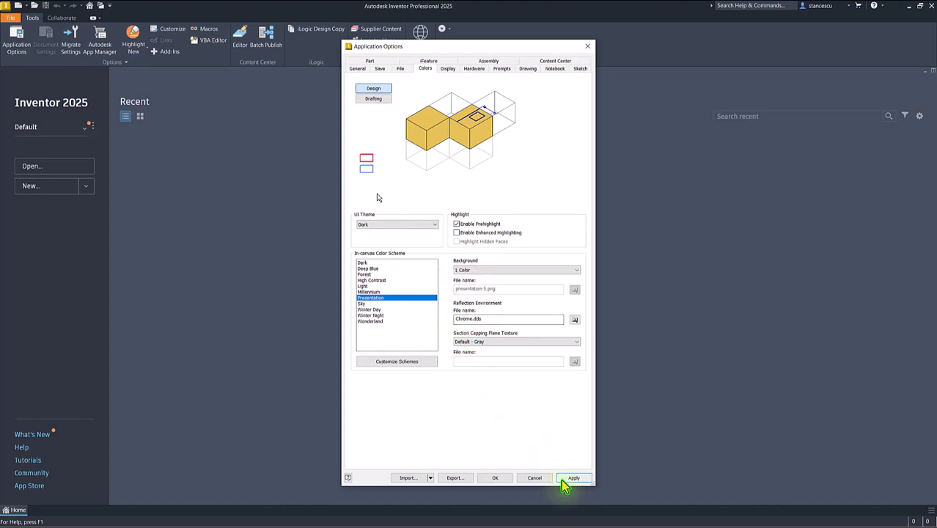
left_click(573, 477)
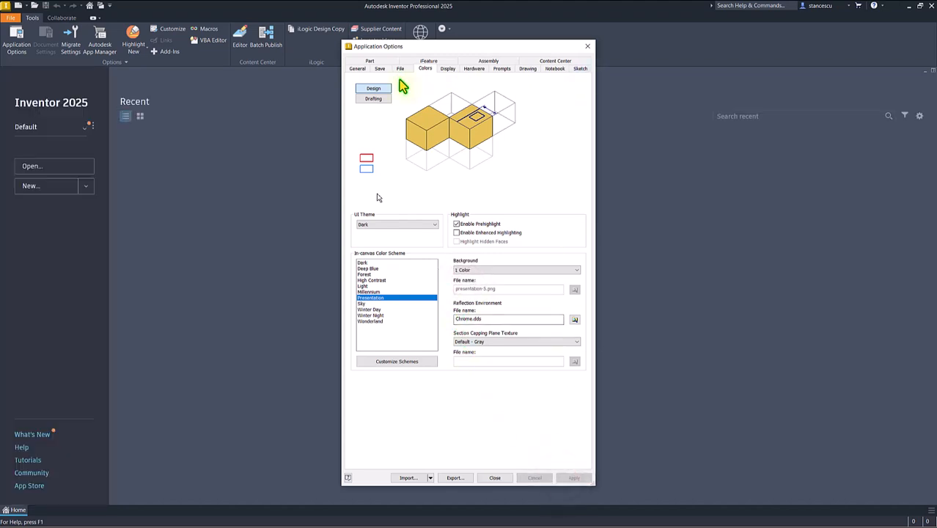
left_click(357, 68)
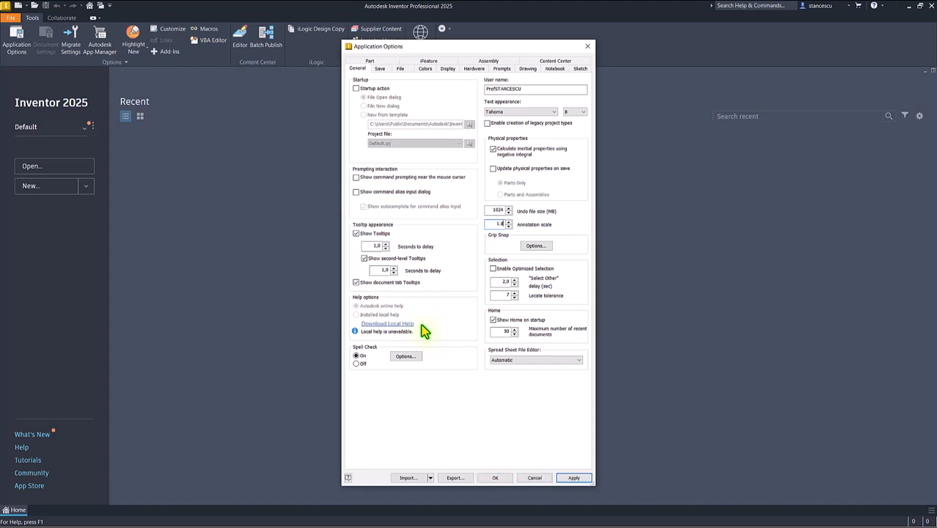
mouse_move(581, 233)
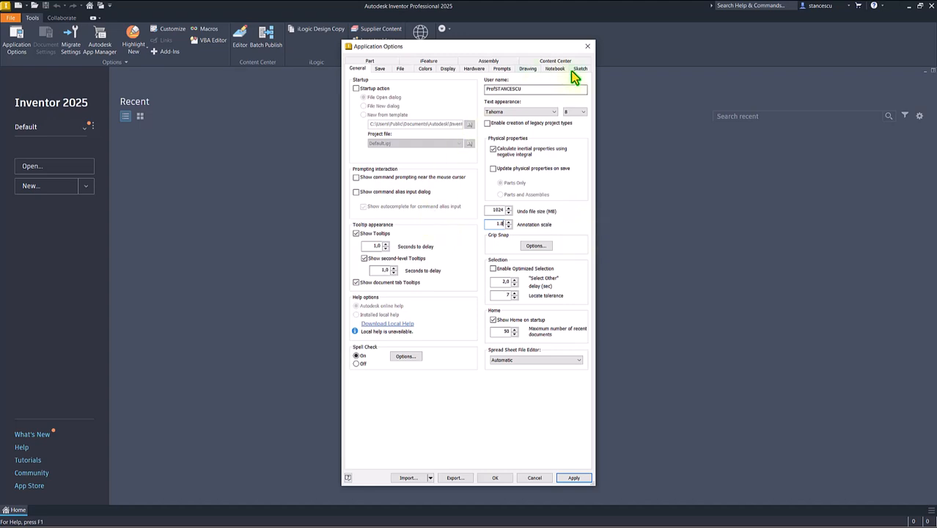
Step: Switch Application Options to the Sketch settings page
left_click(579, 68)
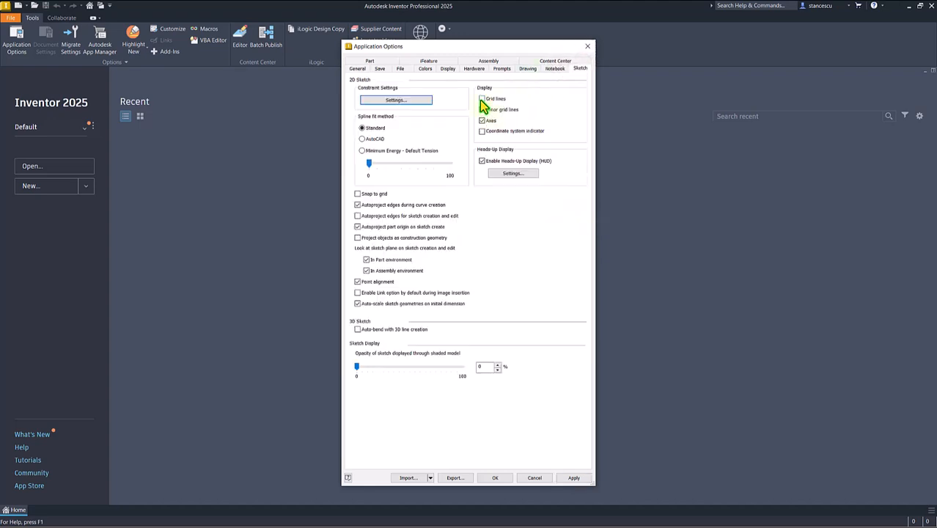
Step: Enable sketch grid lines and minor grid lines, then close with OK
left_click(482, 99)
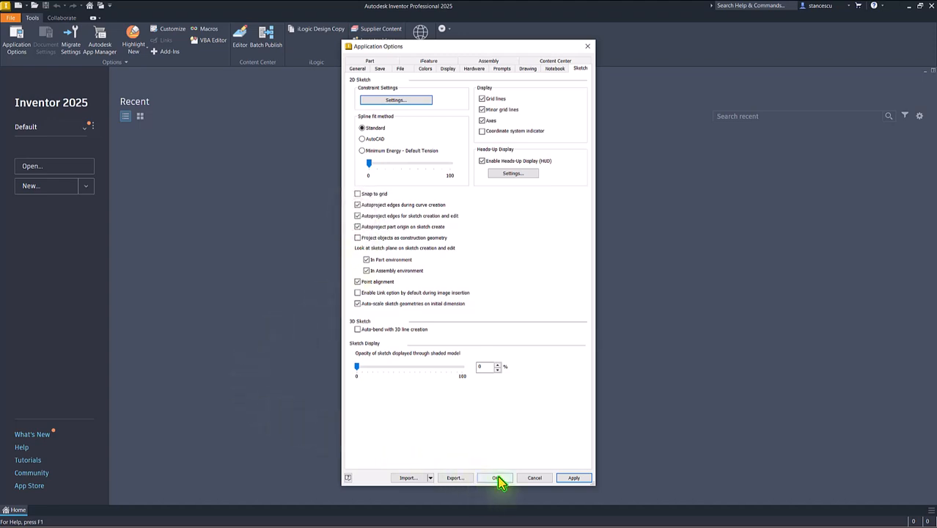
left_click(495, 477)
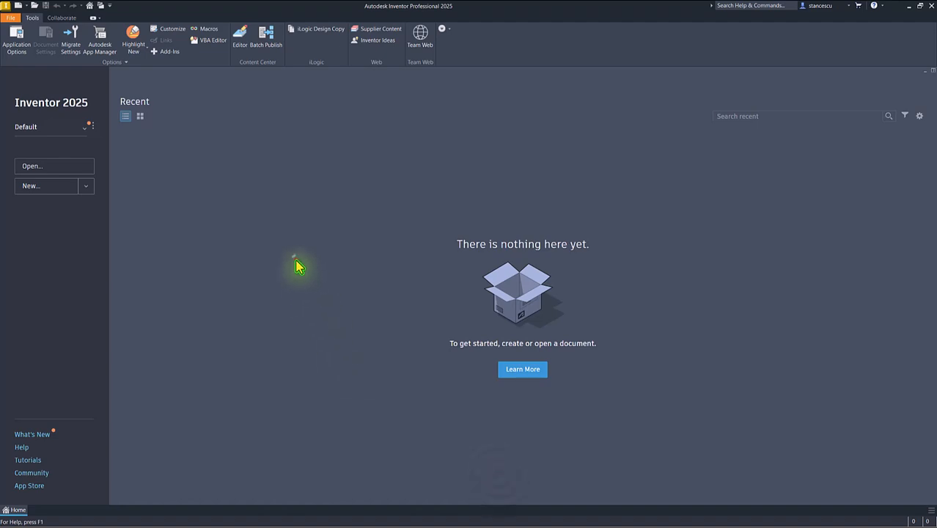
mouse_move(16, 47)
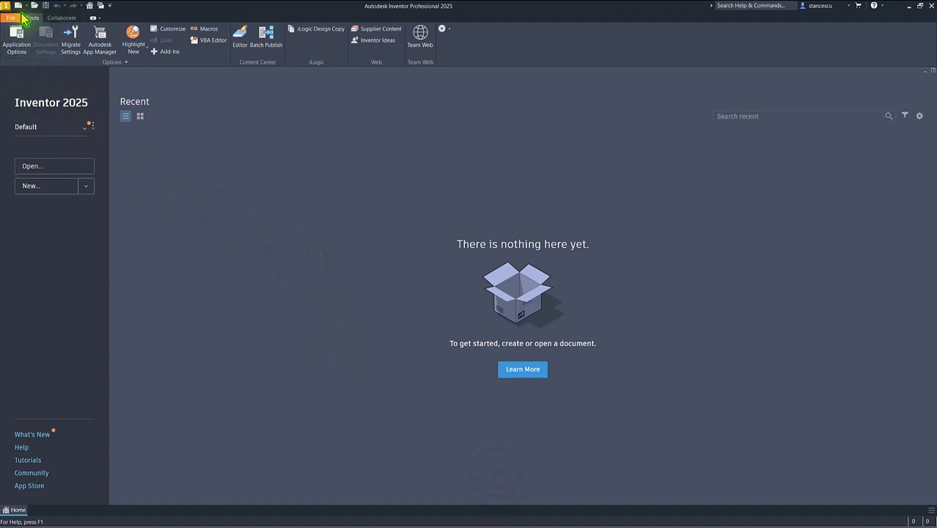
Step: Start a new file and show the en-US Metric templates in Create New File
left_click(31, 185)
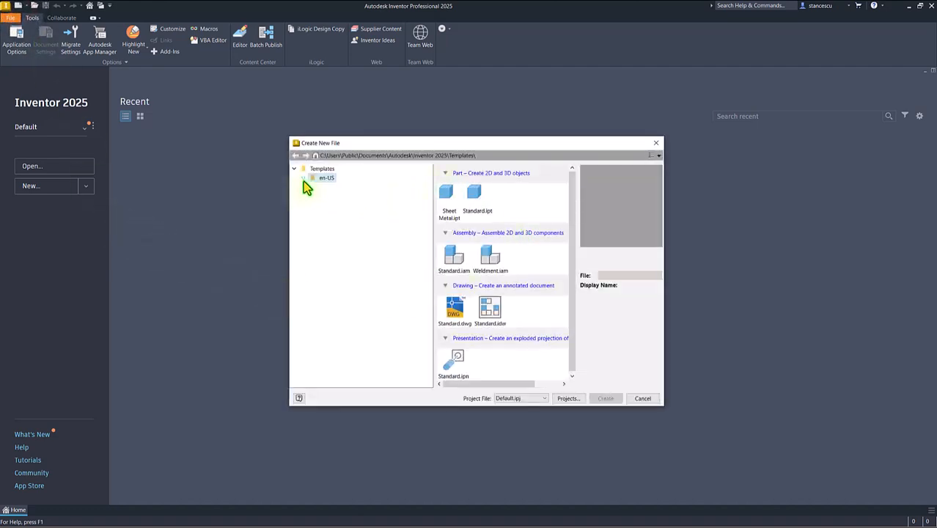
left_click(313, 177)
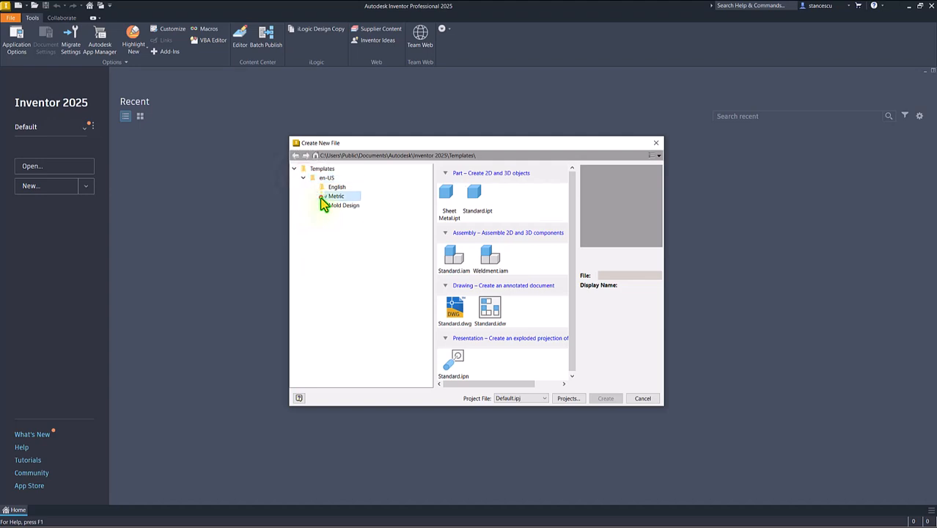
left_click(336, 196)
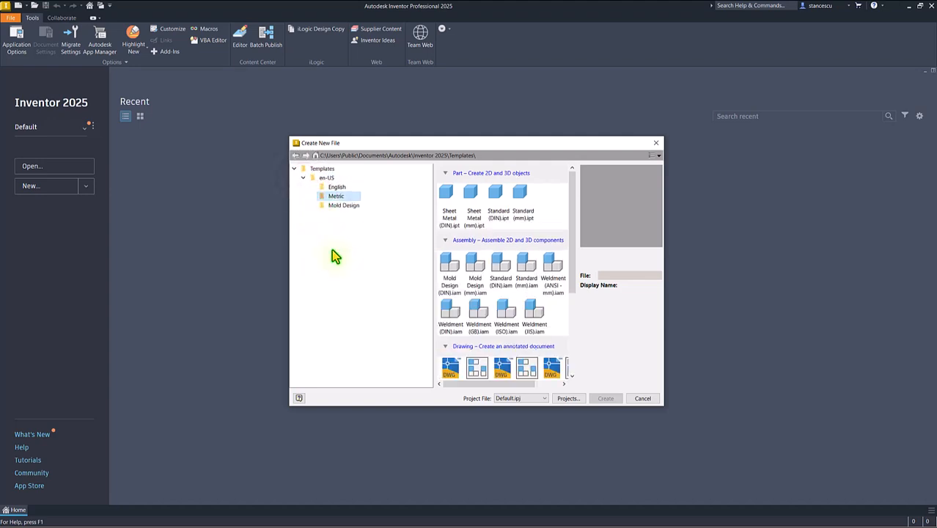
mouse_move(520, 194)
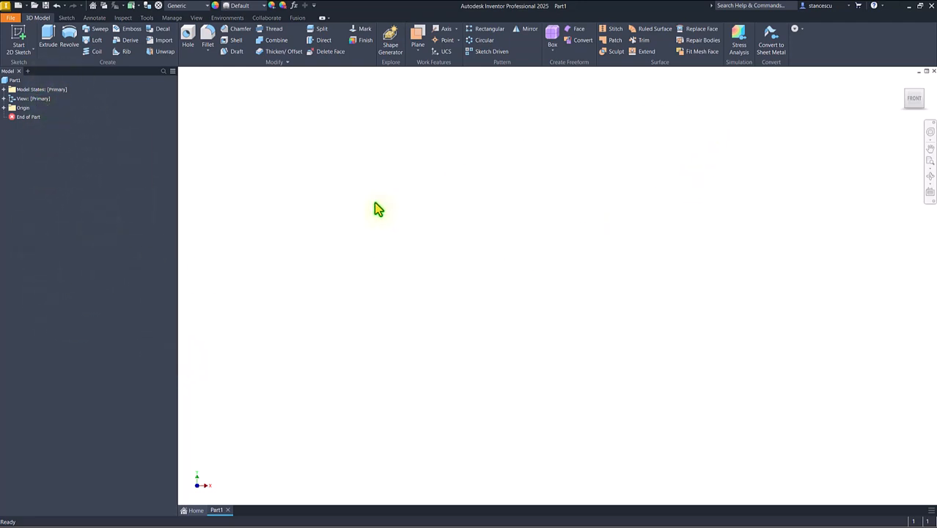
mouse_move(413, 212)
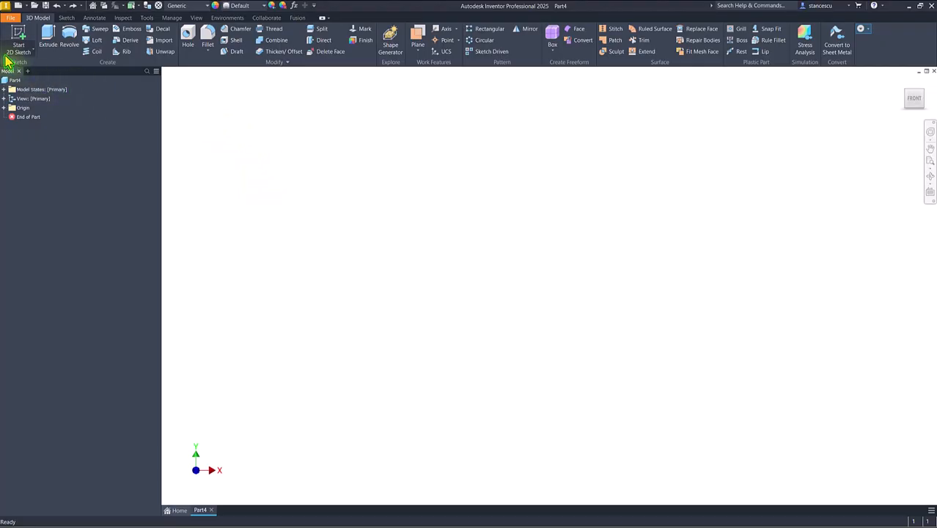
Step: Open Application Options, close it again, and press Alt
left_click(11, 17)
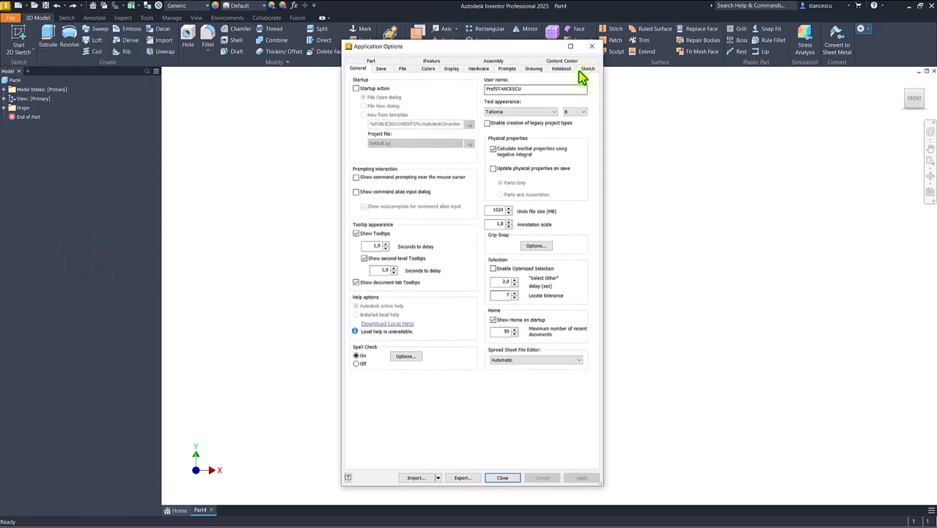
left_click(502, 477)
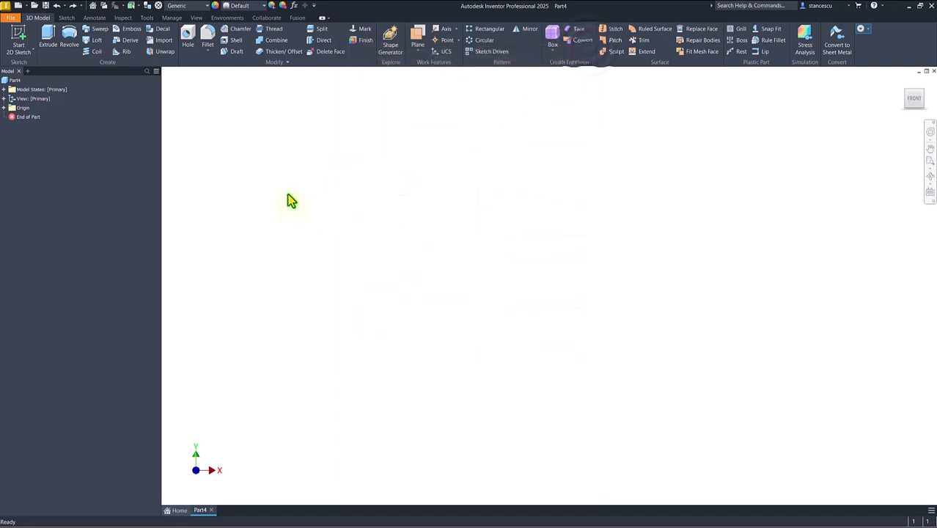
mouse_move(339, 240)
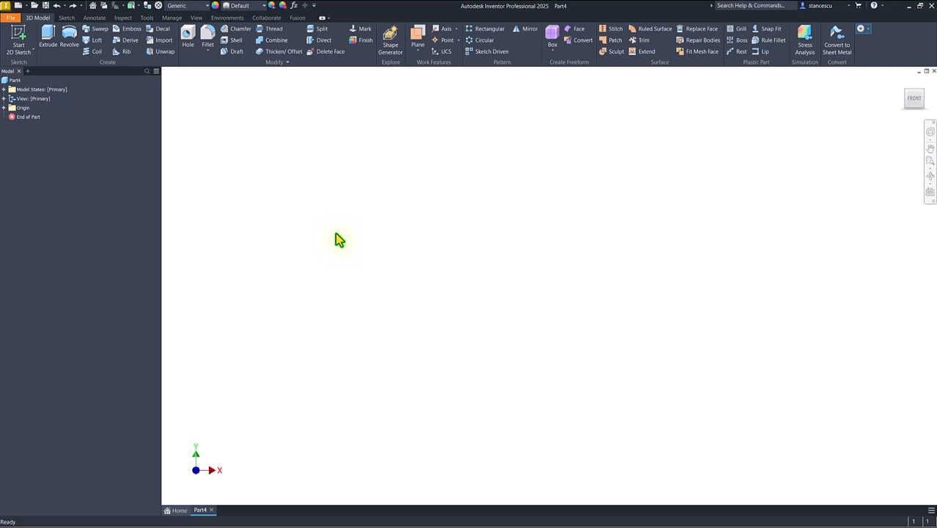
key("Alt")
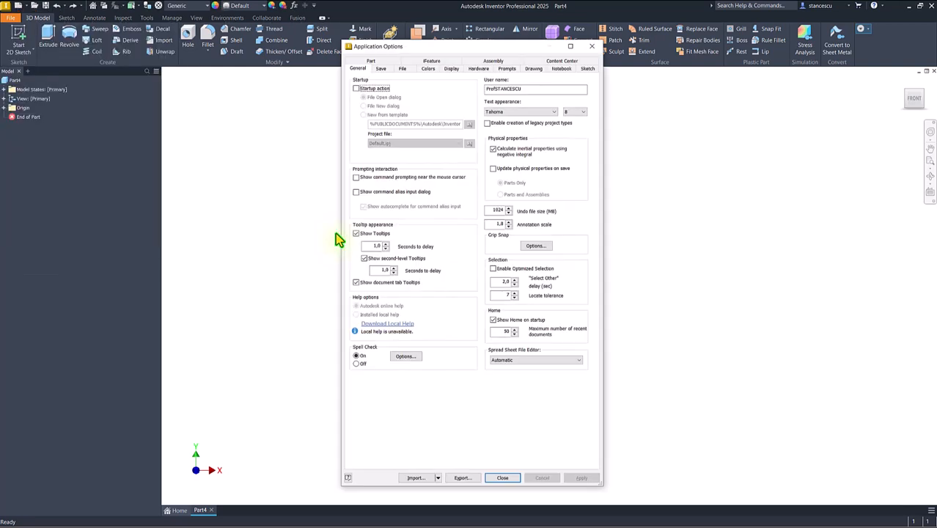
mouse_move(376, 169)
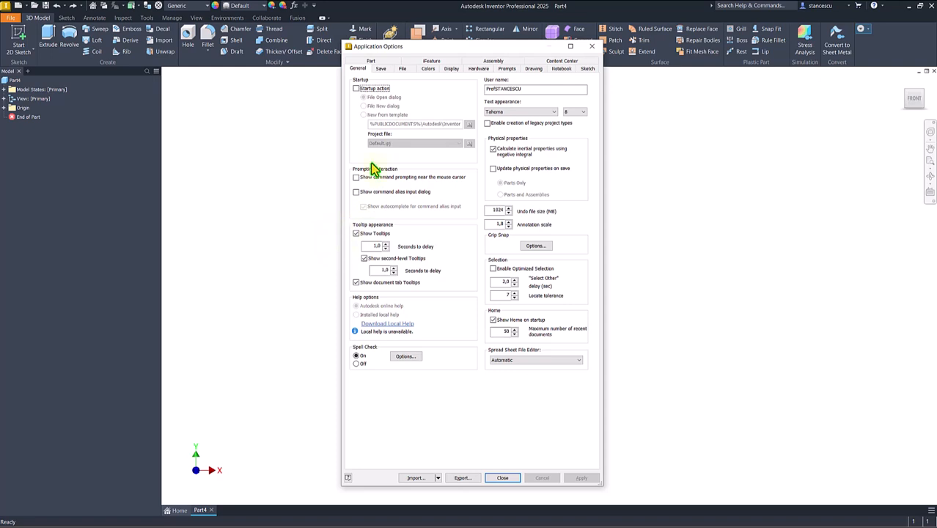
mouse_move(288, 140)
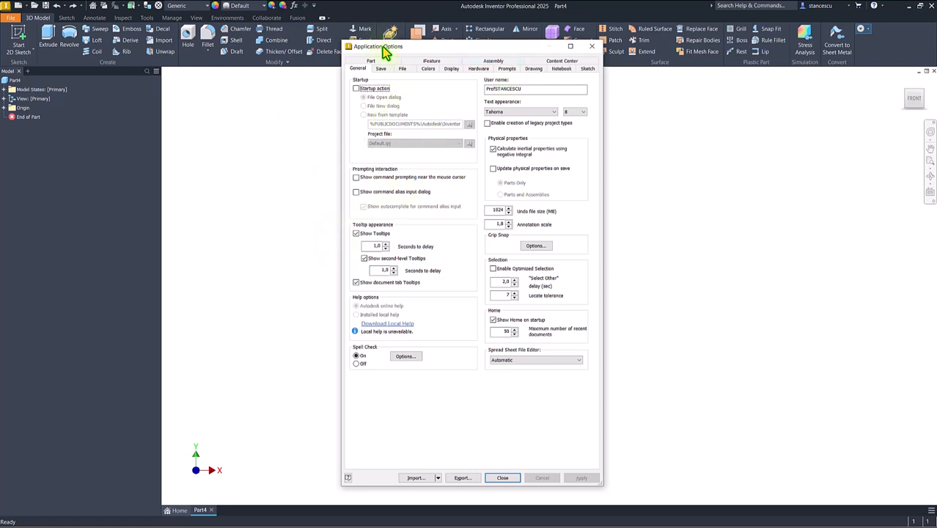
mouse_move(592, 46)
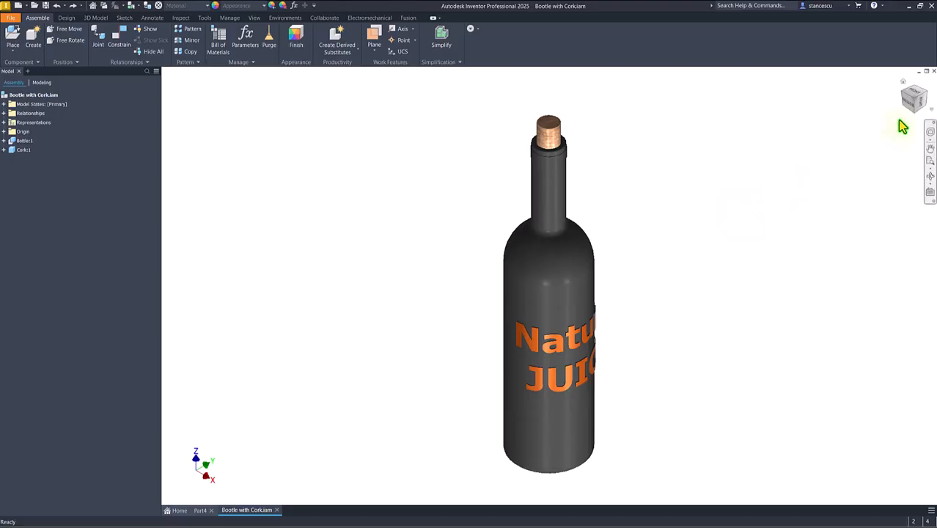
mouse_move(925, 94)
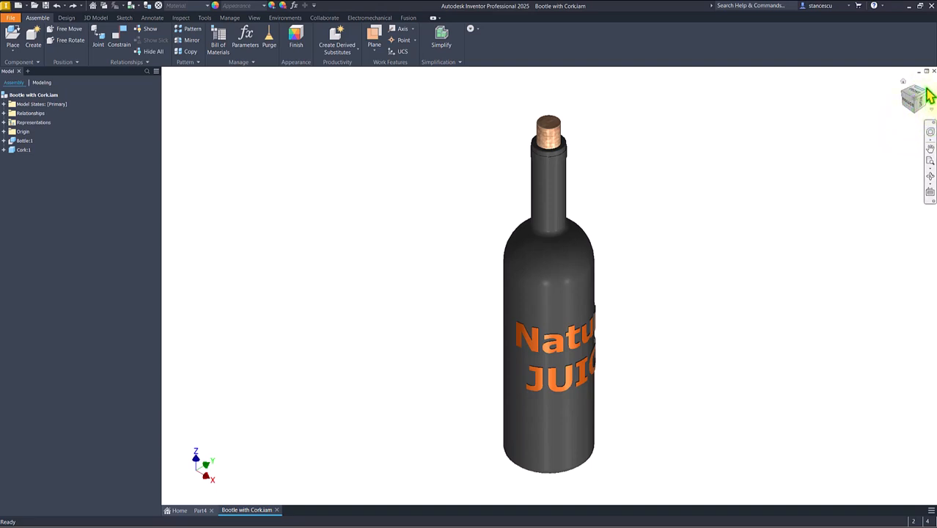
mouse_move(920, 102)
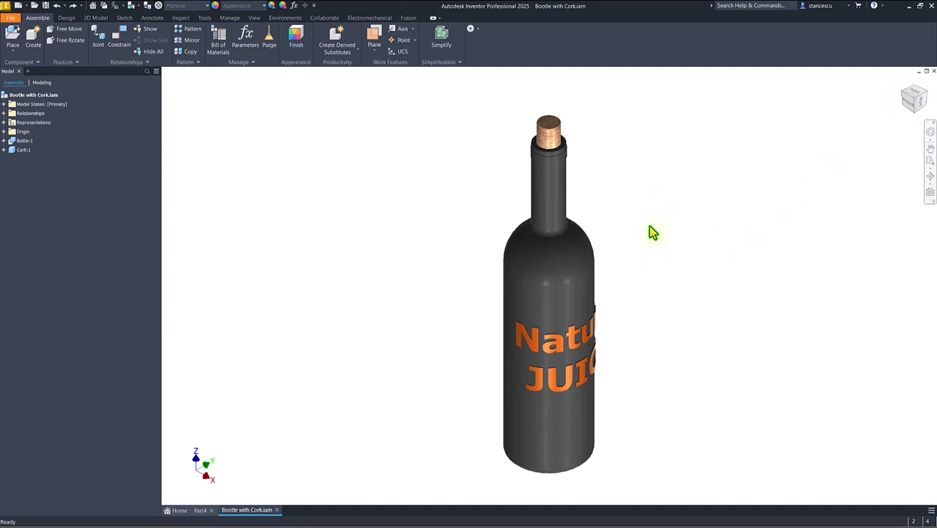
mouse_move(867, 128)
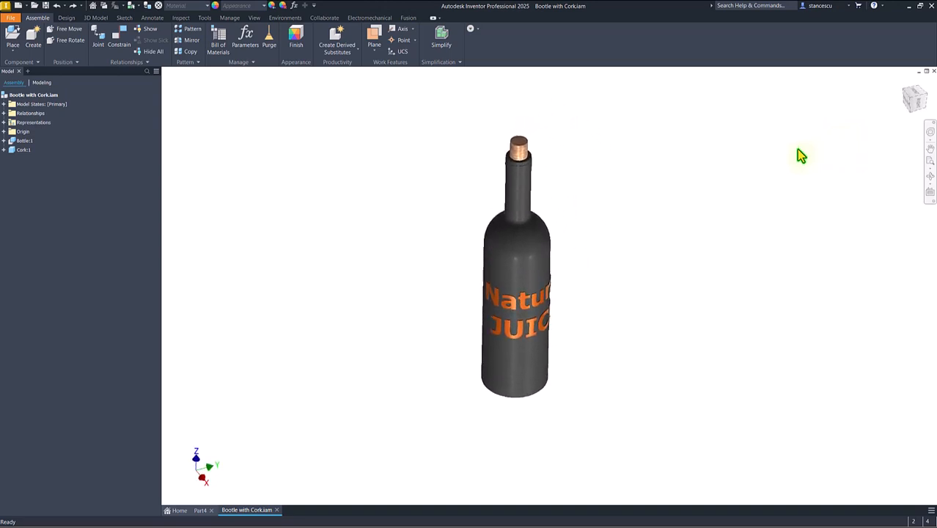
Step: View the bottle straight down using the ViewCube's Top face
left_click(517, 147)
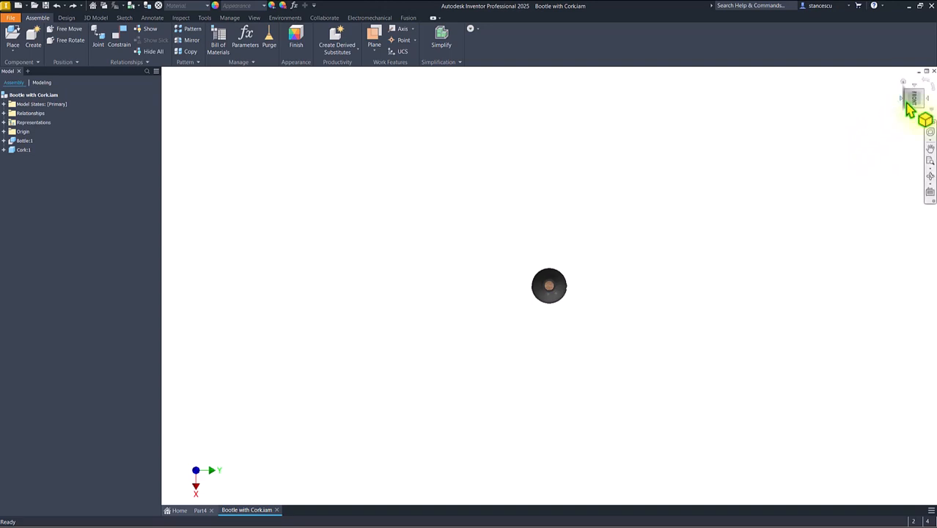
Step: Check the ViewCube's Orthographic/Perspective options, then return the bottle to the Home view
left_click(913, 98)
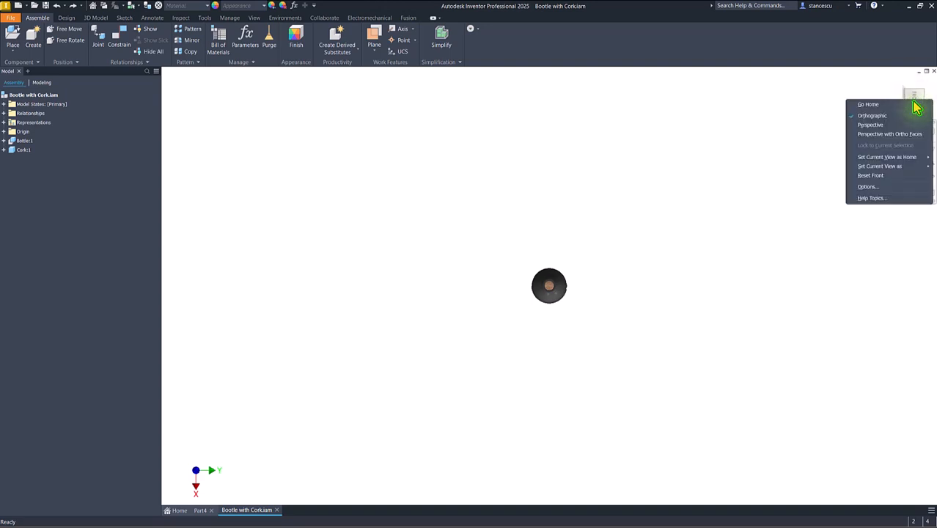
mouse_move(879, 165)
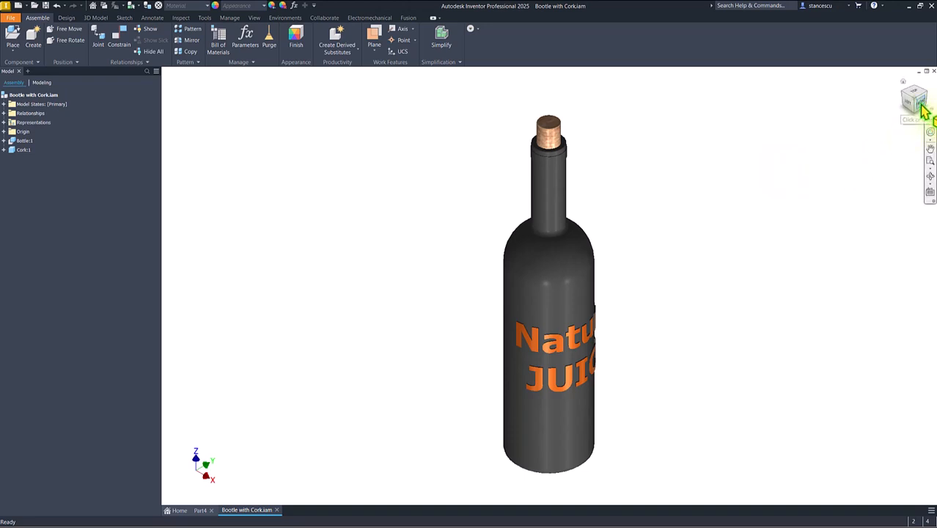
left_click(914, 97)
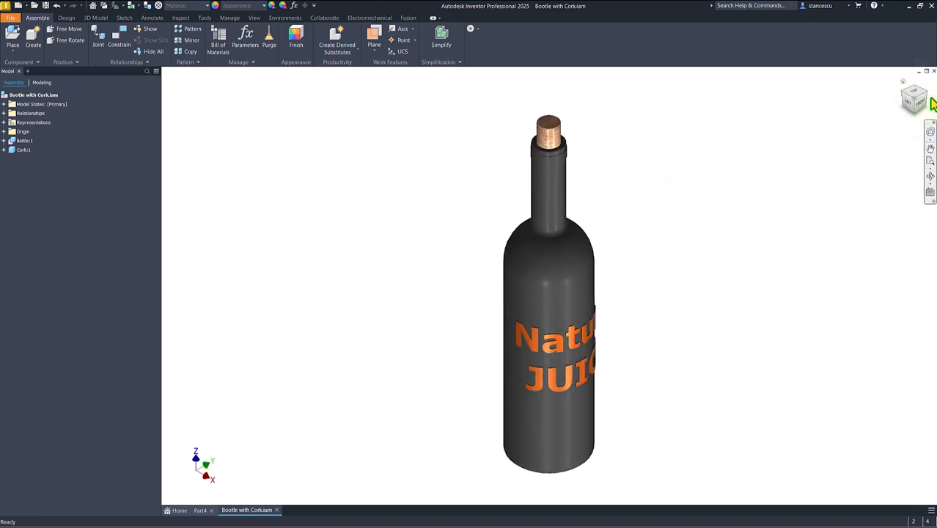
mouse_move(885, 110)
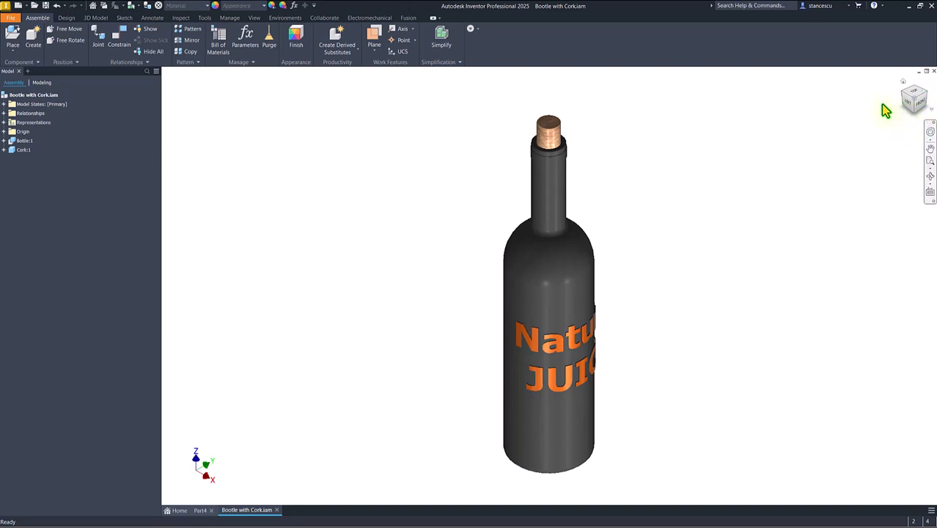
mouse_move(868, 110)
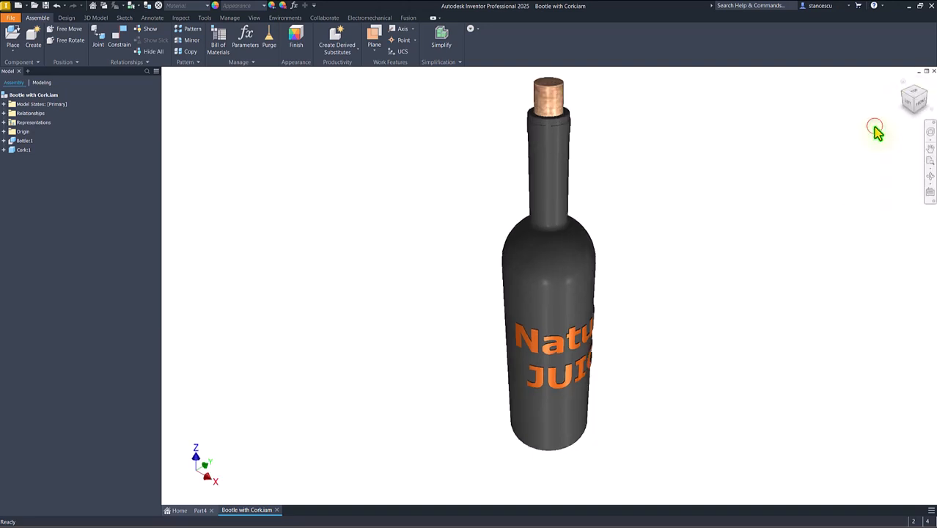
Step: Orbit the bottle to inspect its open base, then return it to the home view
key("f6")
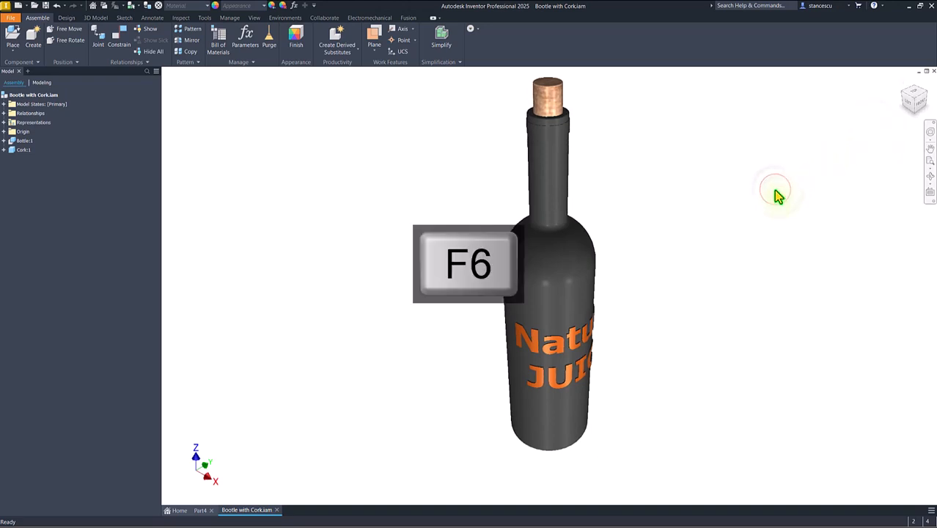
key("f6")
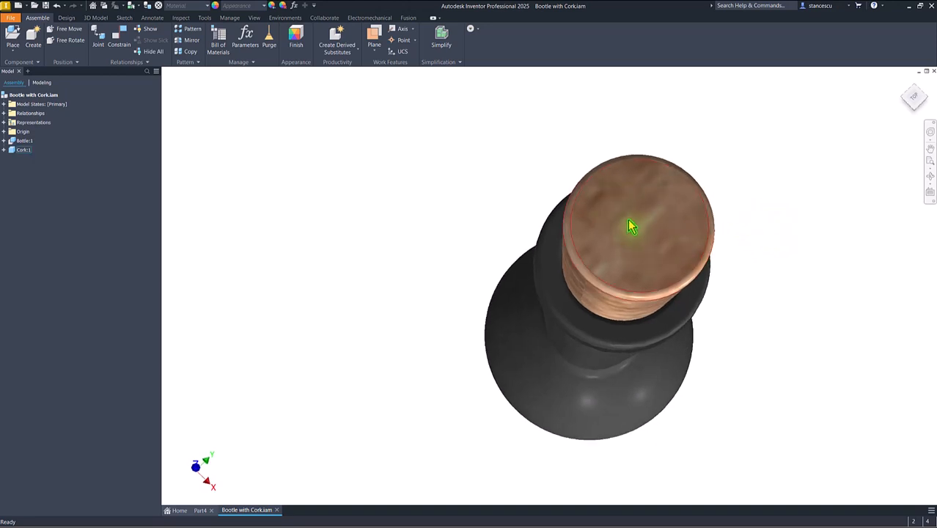
left_click_drag(631, 227, 630, 242)
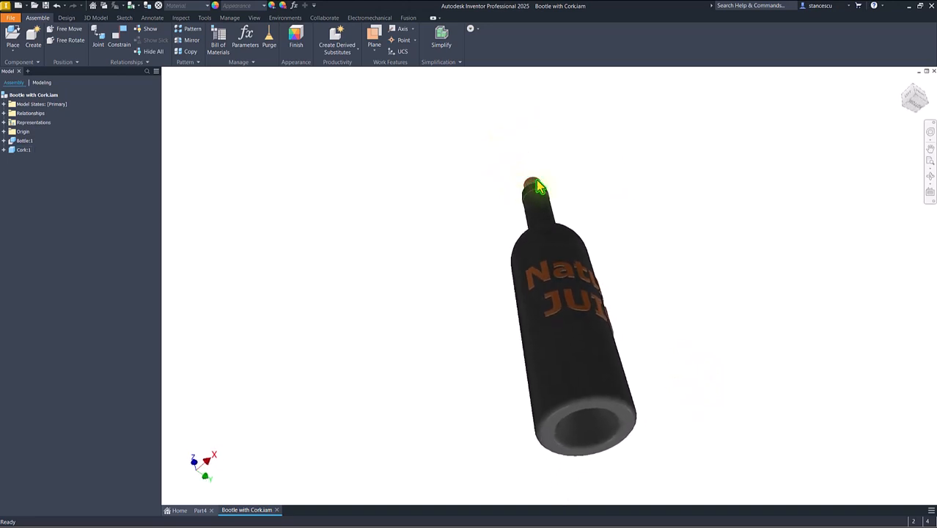
key("f6")
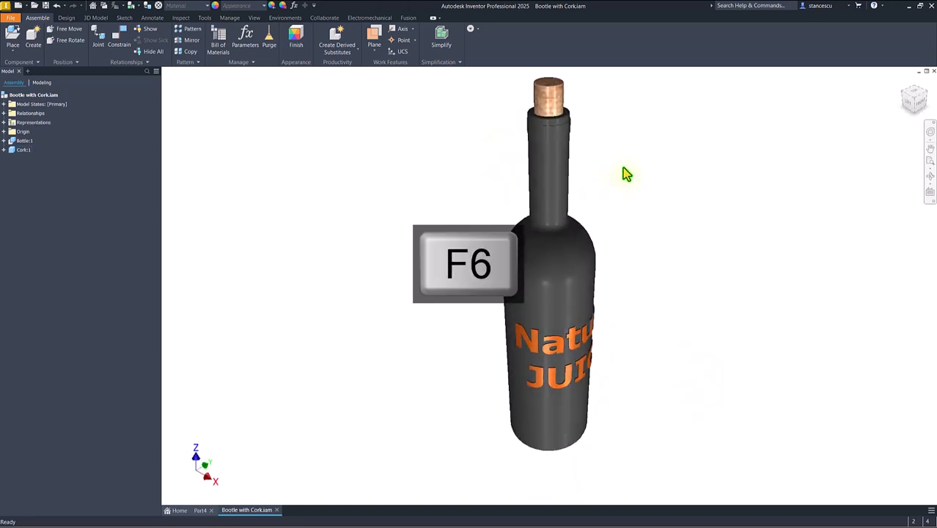
key("F6")
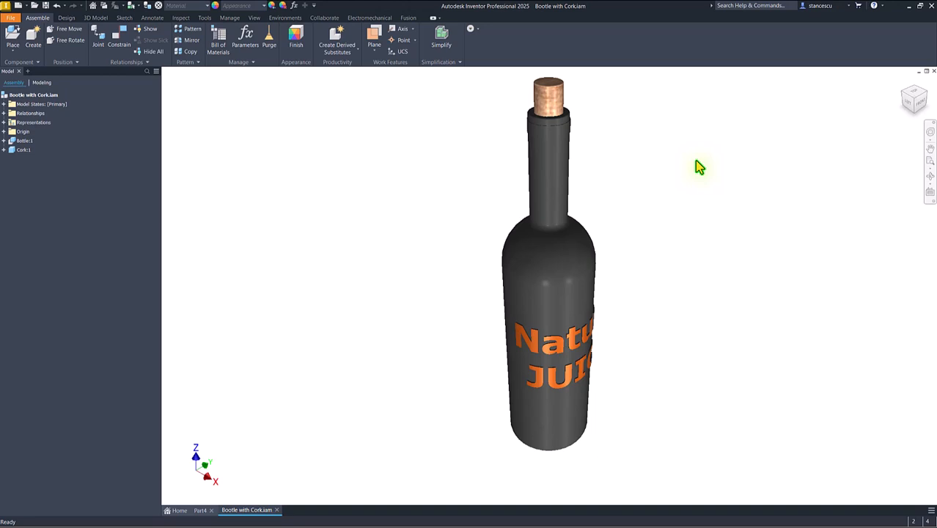
mouse_move(709, 169)
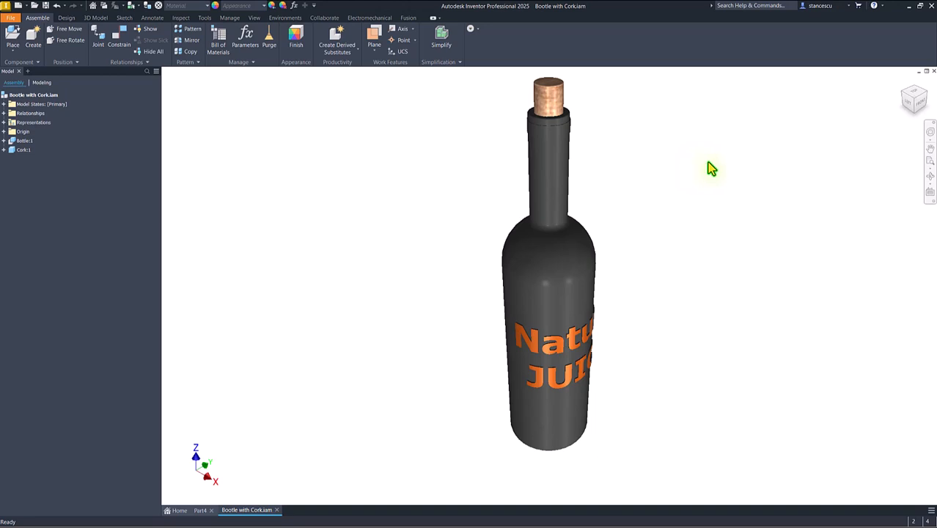
mouse_move(626, 187)
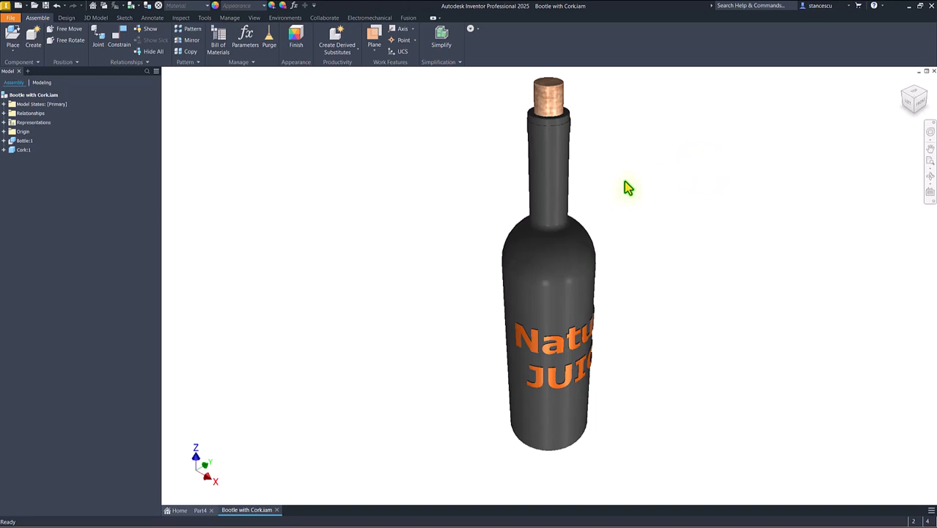
left_click(204, 18)
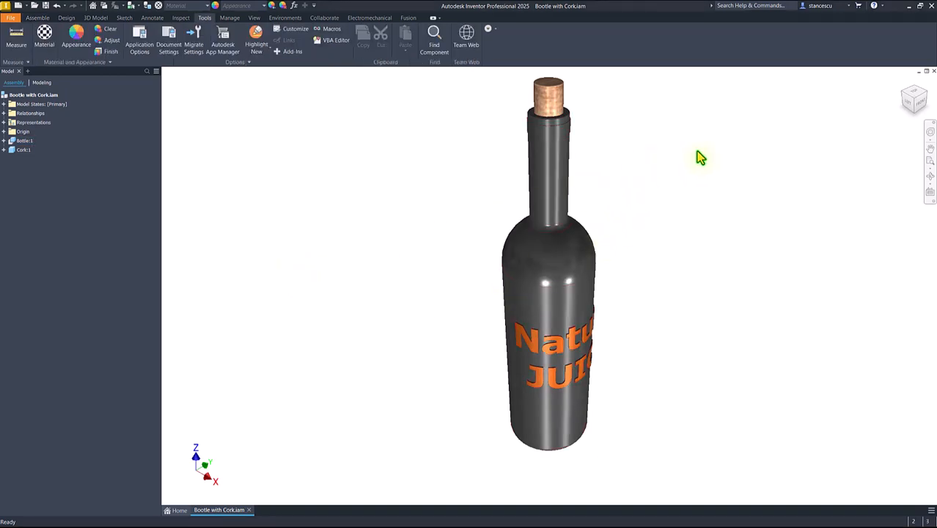
mouse_move(912, 106)
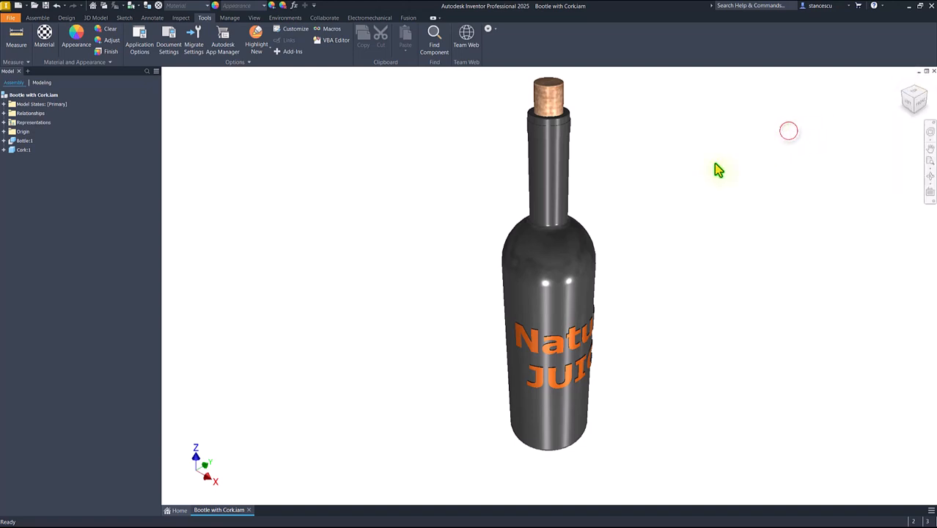
mouse_move(621, 159)
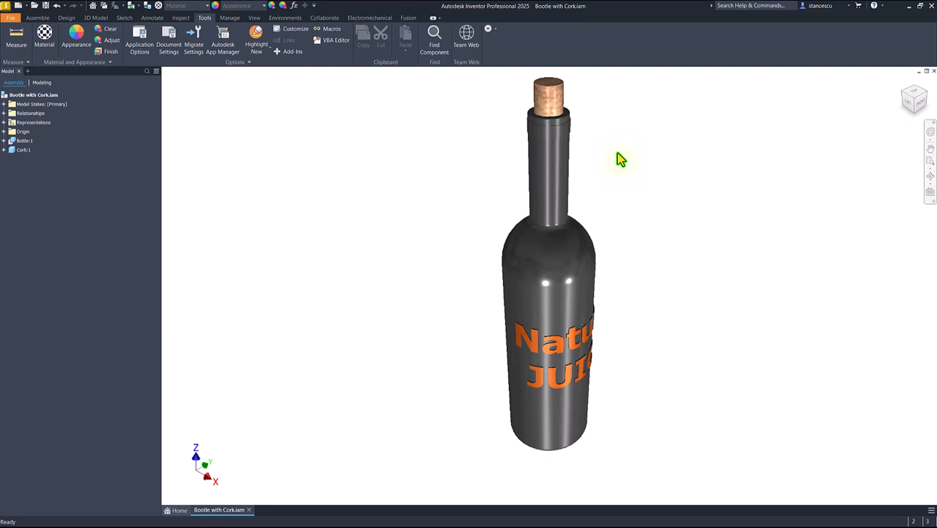
mouse_move(634, 182)
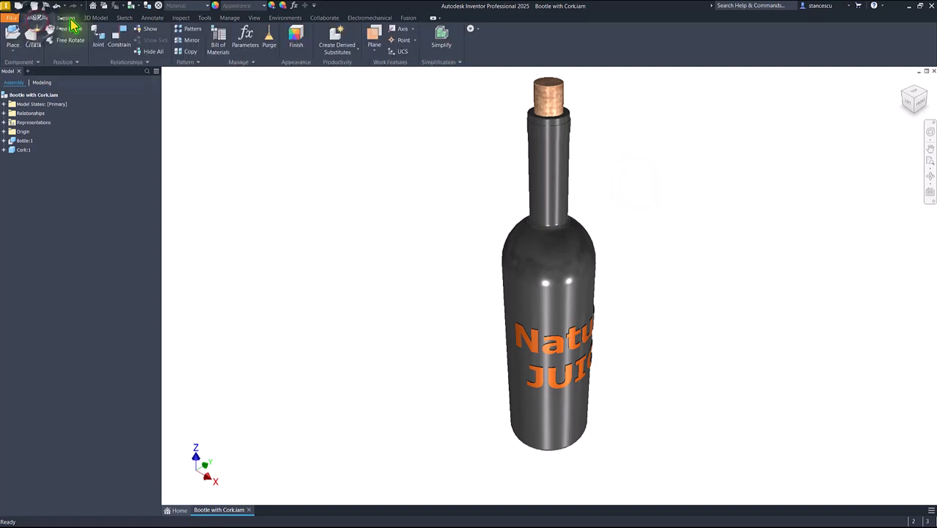
Step: Switch the ribbon across tabs, ending on the Tools tab
left_click(95, 17)
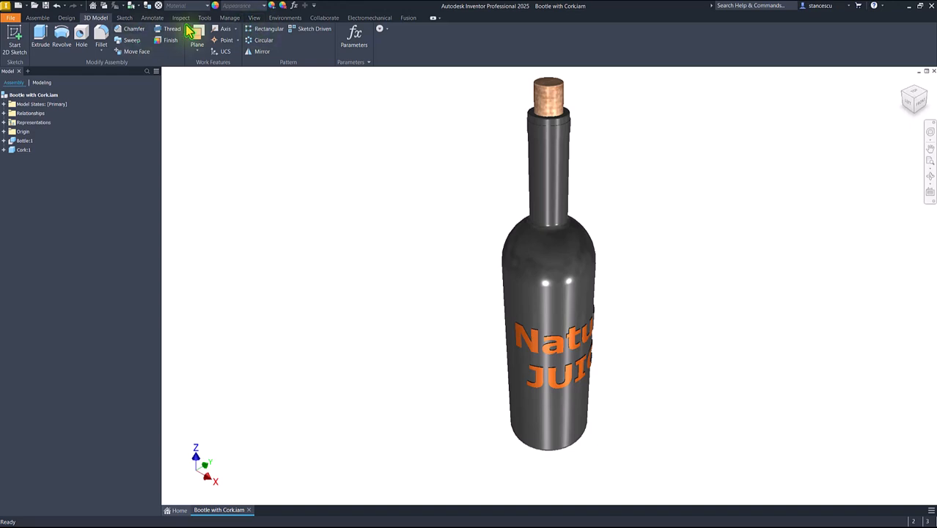
left_click(204, 18)
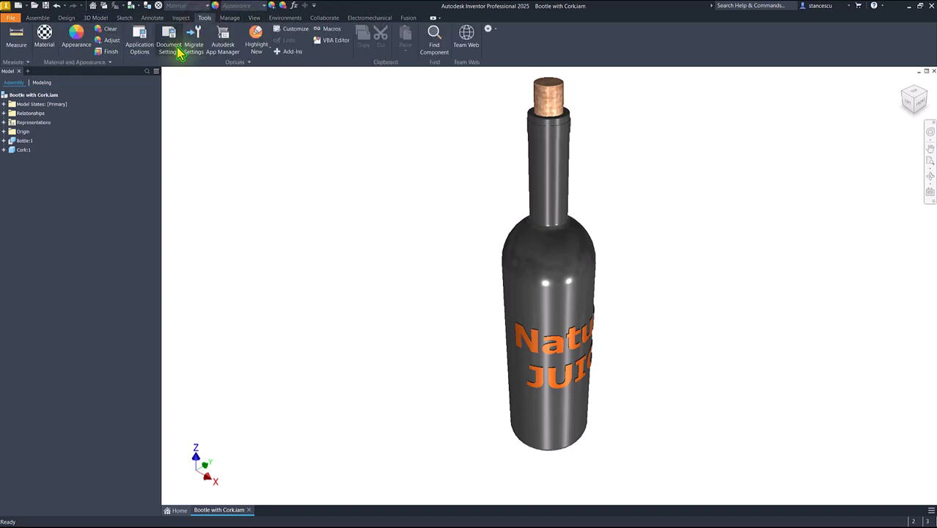
Step: Set the Bootle with Cork display appearance to perspective projection and confirm Document Settings
left_click(168, 40)
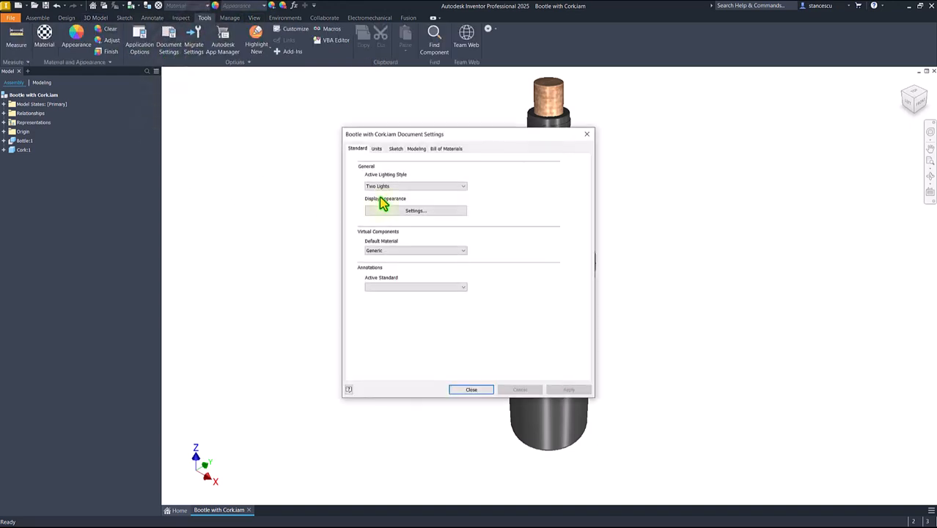
left_click(416, 210)
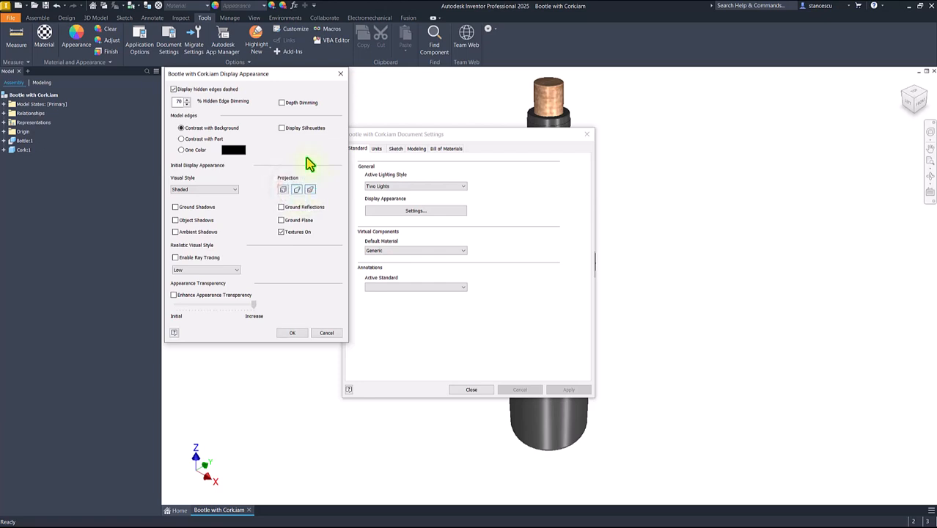
mouse_move(519, 116)
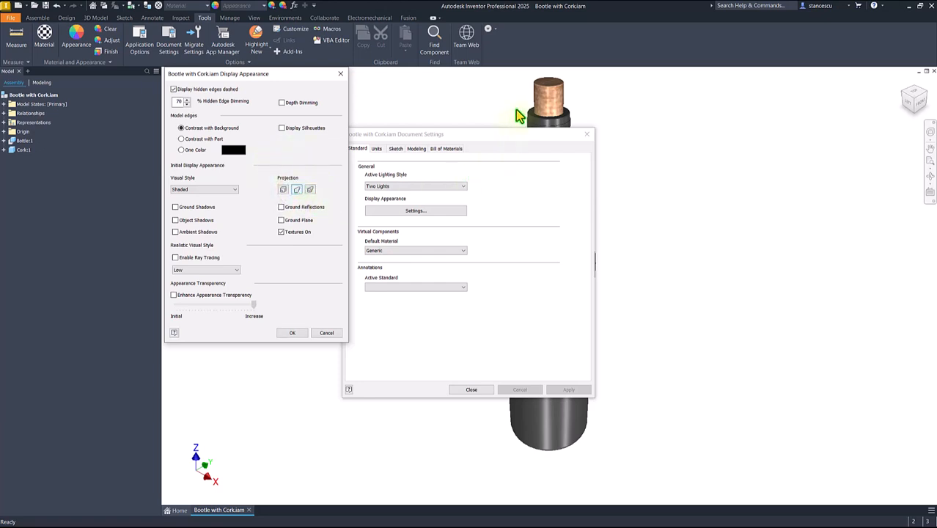
mouse_move(618, 410)
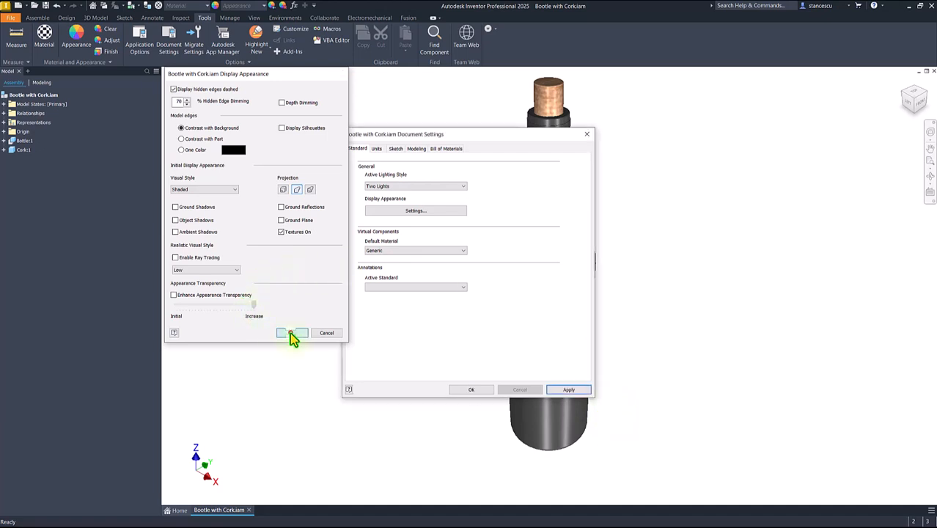
left_click(291, 333)
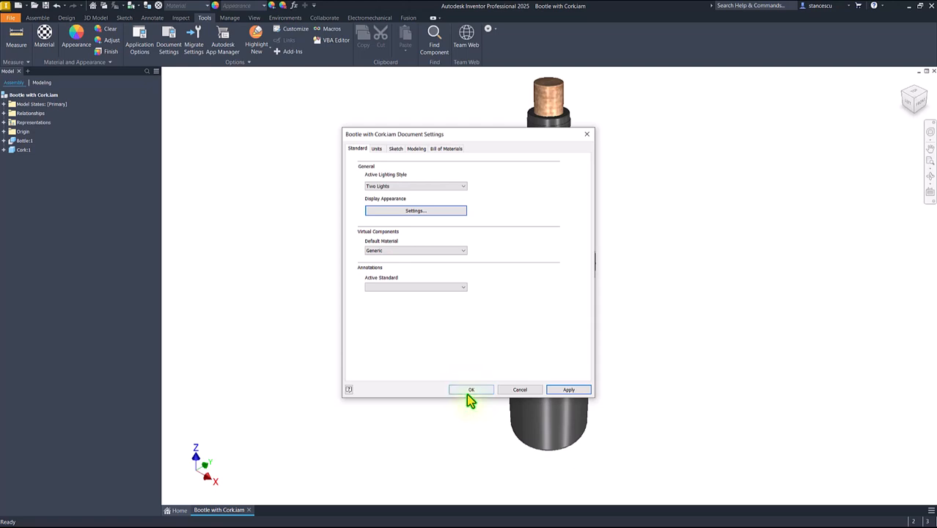
left_click(471, 389)
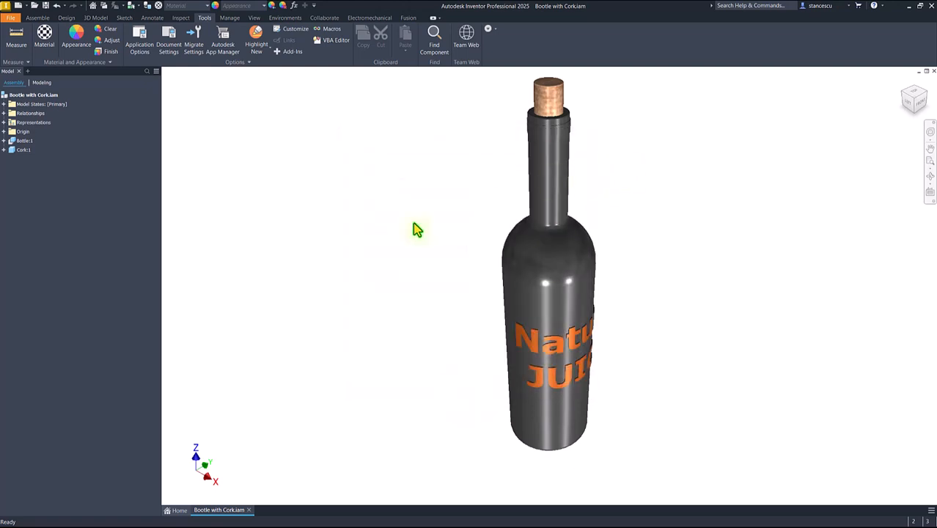
mouse_move(650, 203)
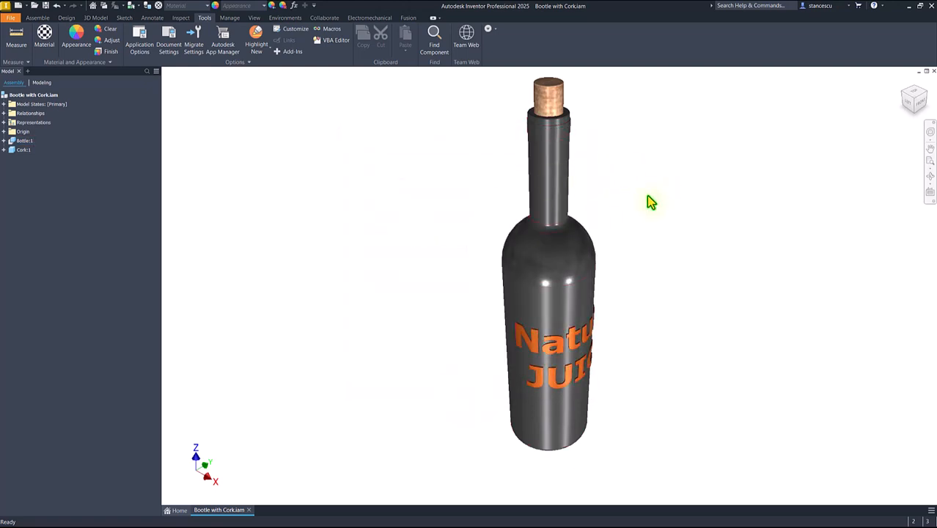
mouse_move(653, 222)
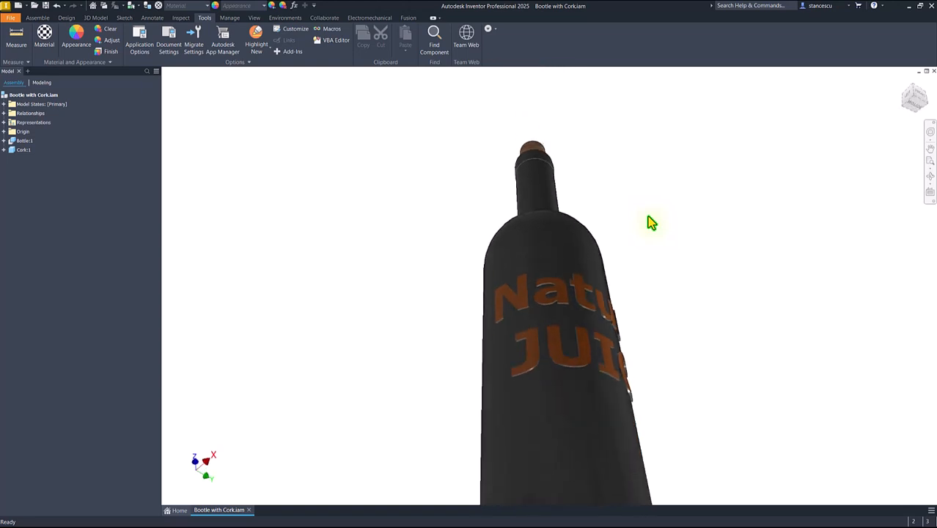
Step: Restore the previous bottle view and scroll to change the perspective zoom
key("f6")
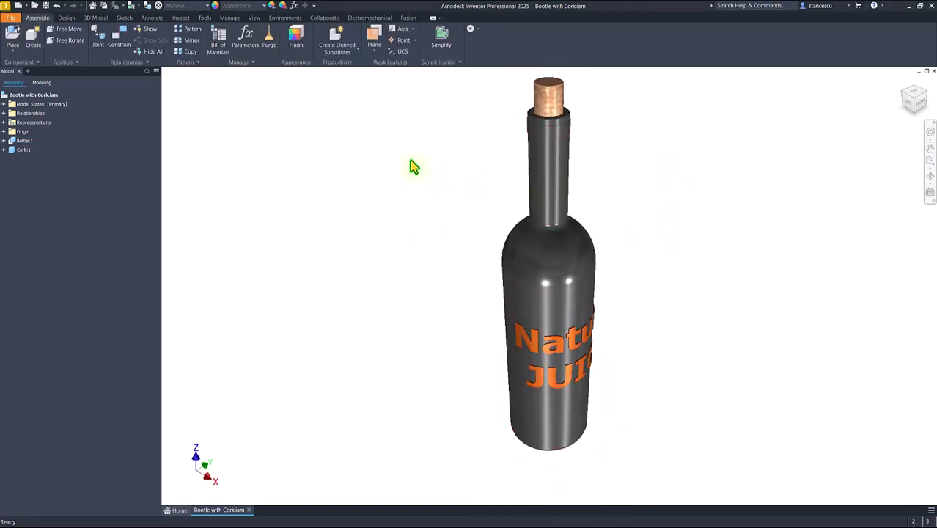
mouse_move(626, 128)
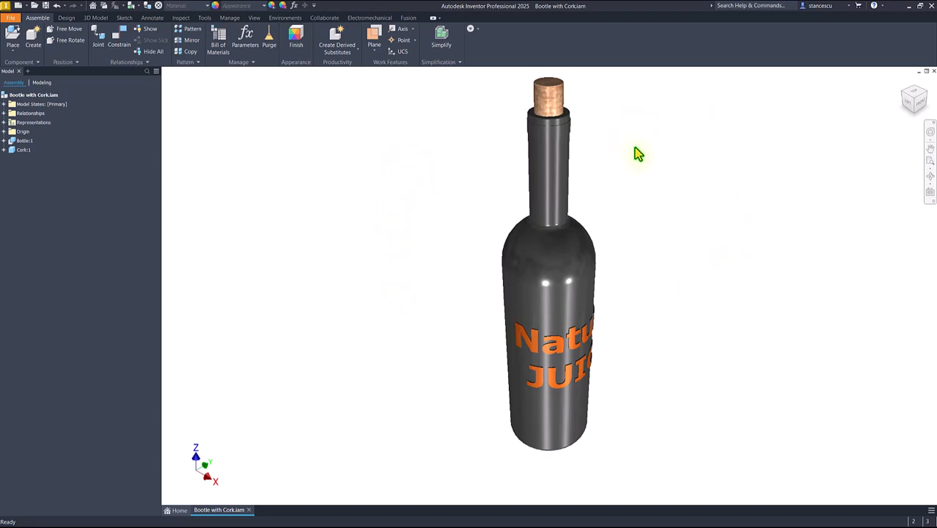
mouse_move(621, 159)
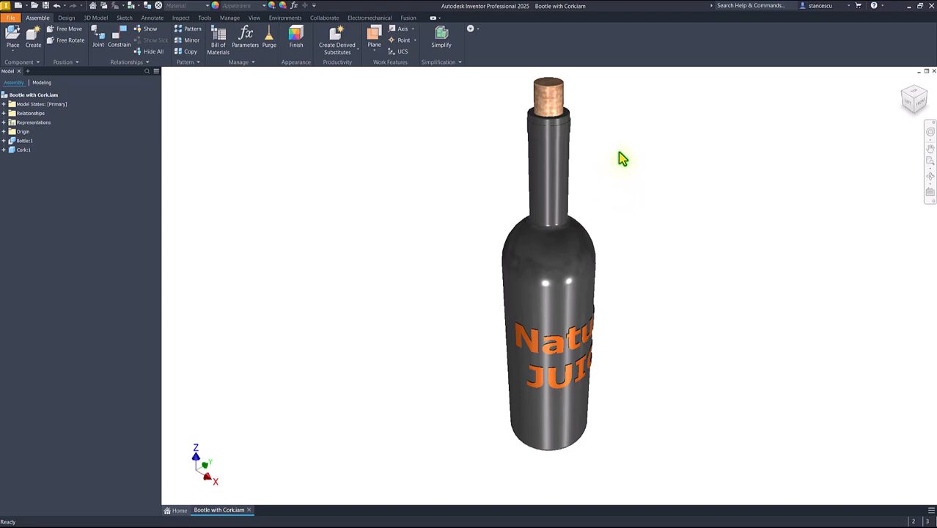
mouse_move(615, 175)
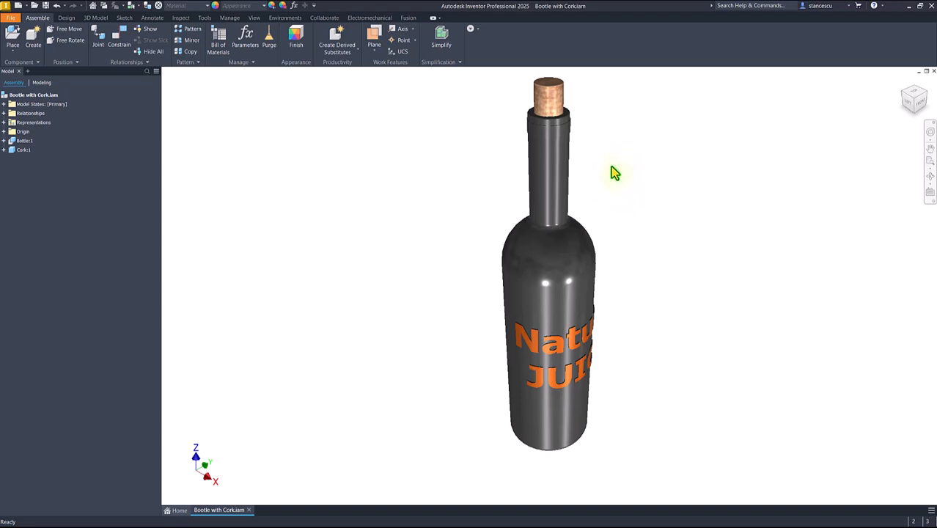
mouse_move(613, 179)
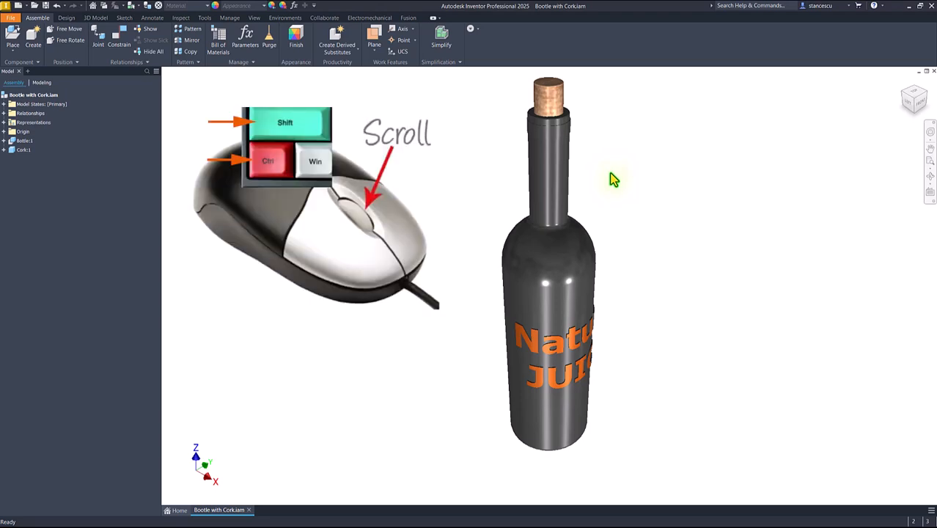
mouse_move(630, 190)
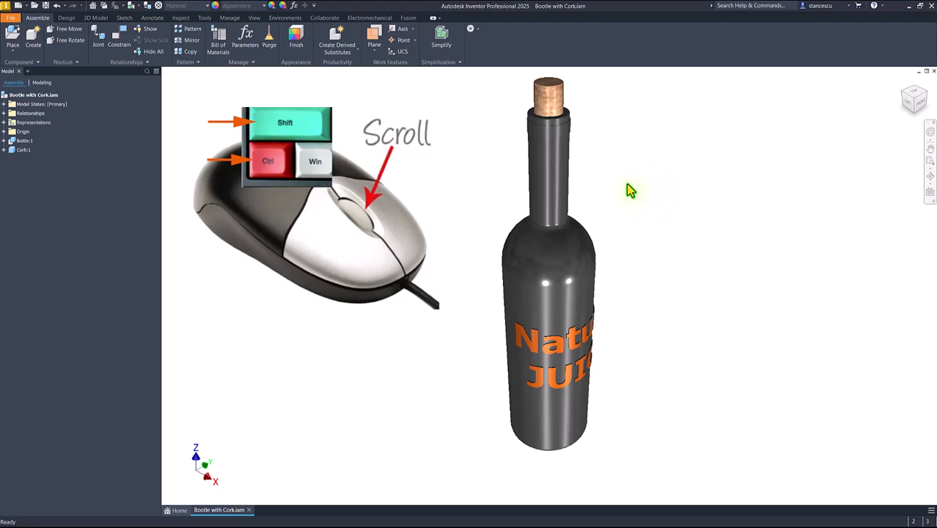
scroll("down", 3)
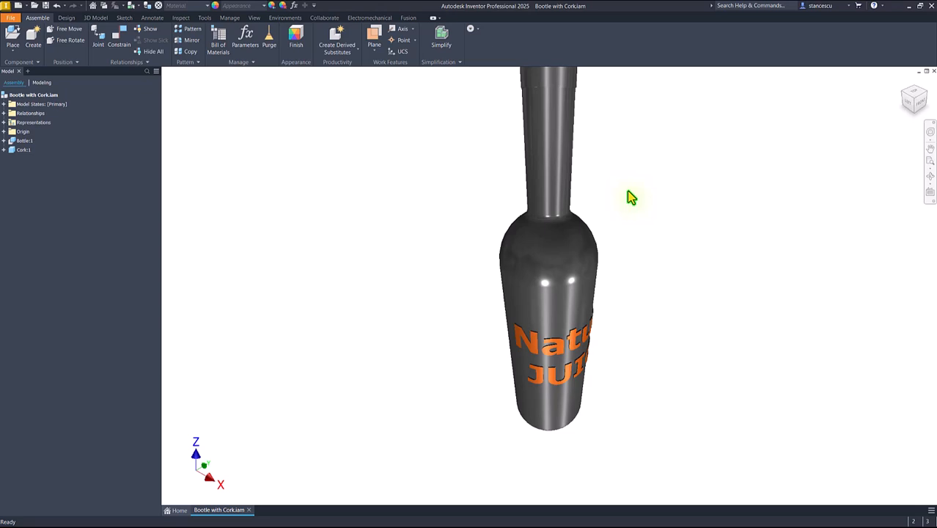
mouse_move(668, 225)
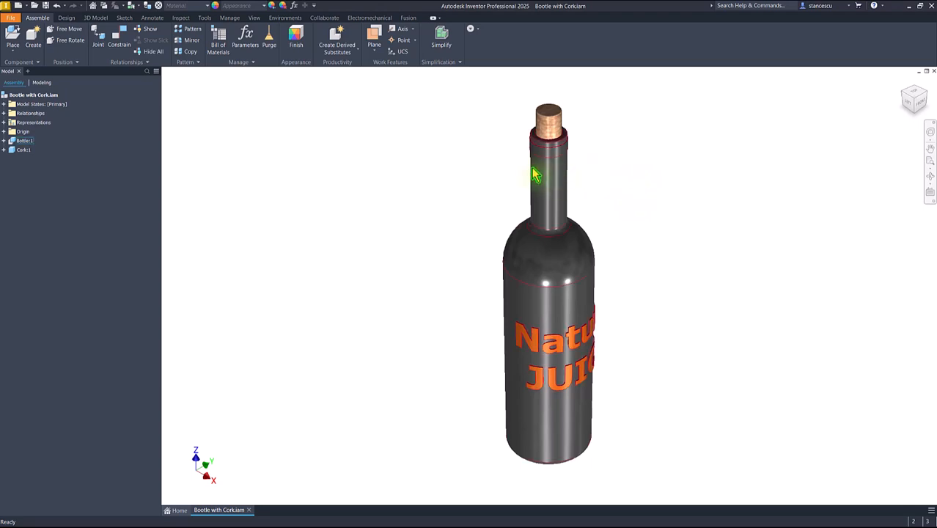
mouse_move(673, 198)
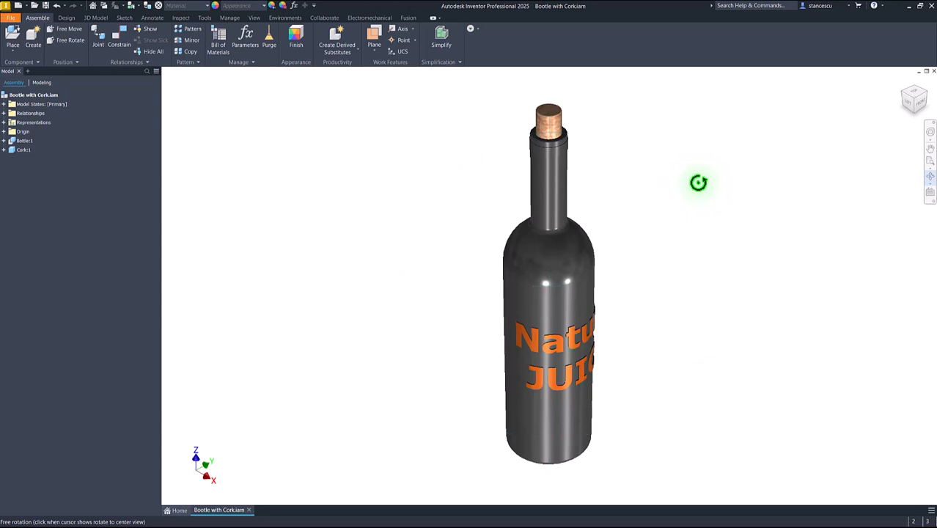
Step: Tumble the bottle onto its side and another tilt, then snap back upright
left_click_drag(696, 182, 780, 180)
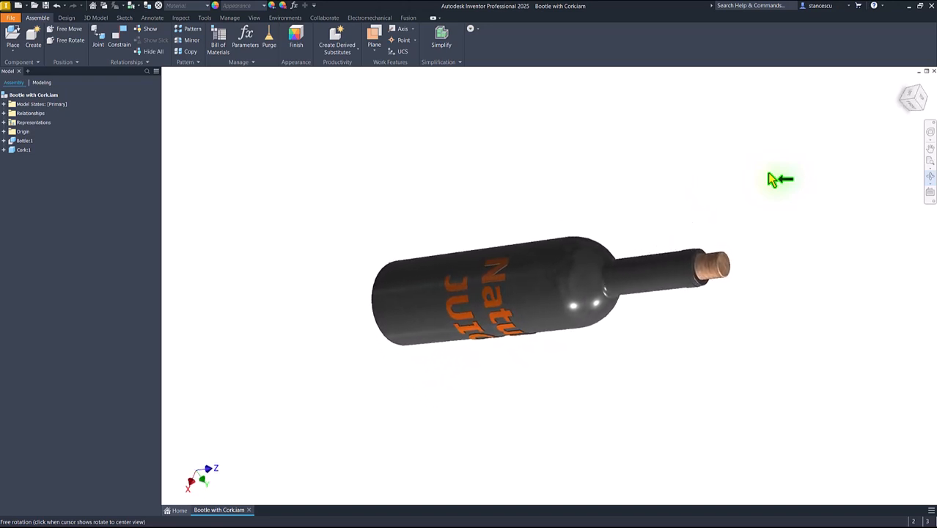
left_click_drag(781, 179, 773, 139)
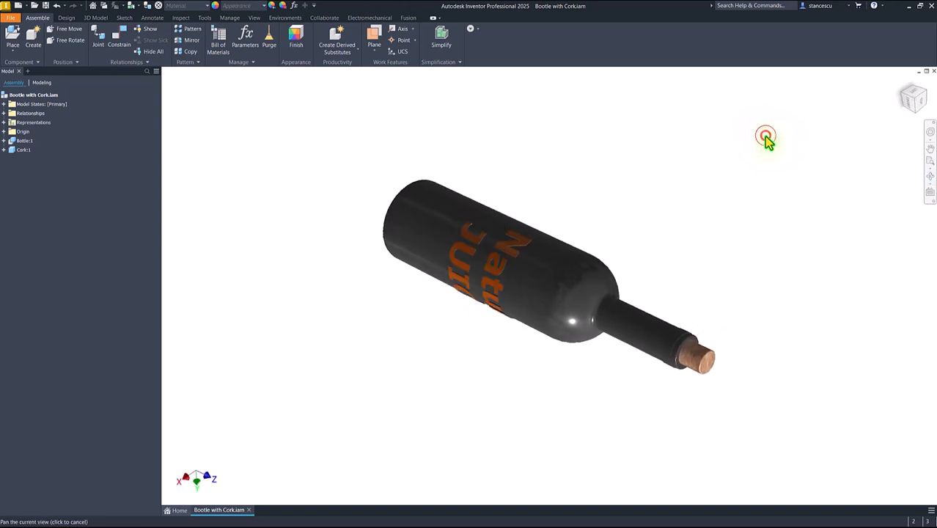
key("f5")
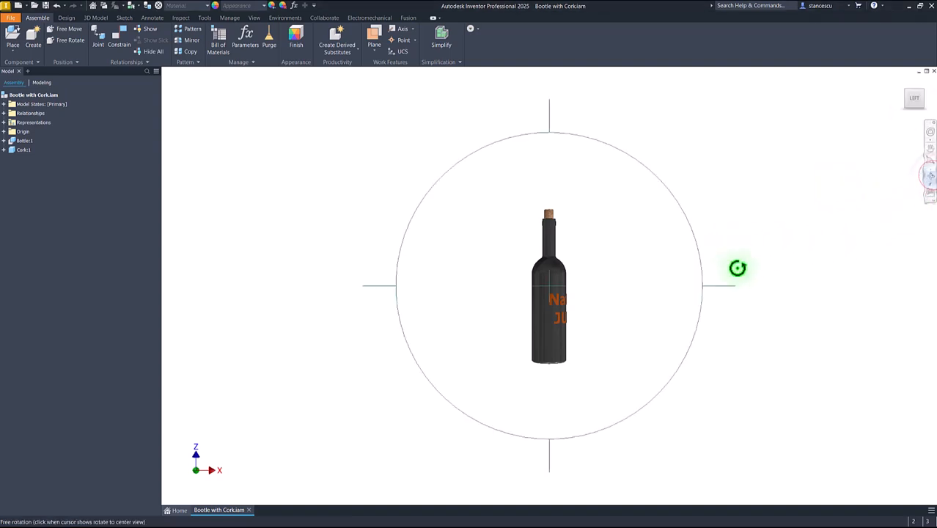
mouse_move(787, 280)
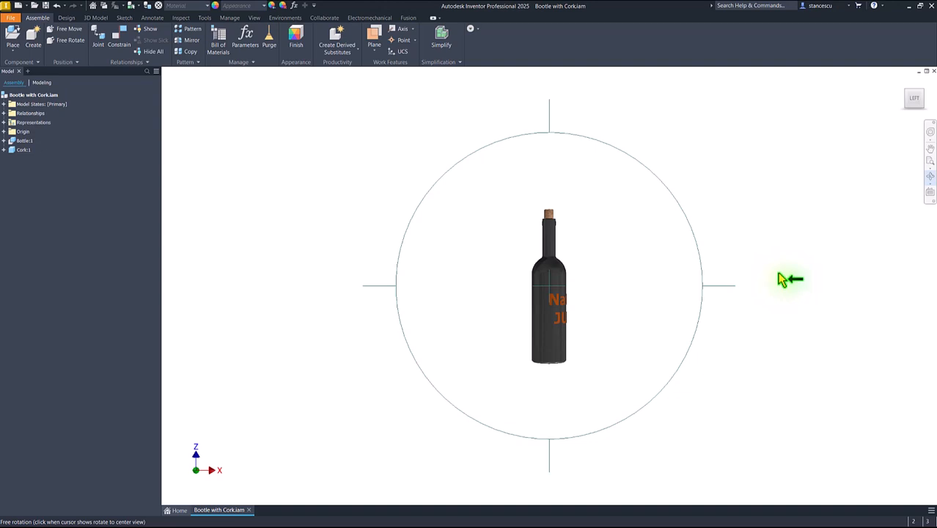